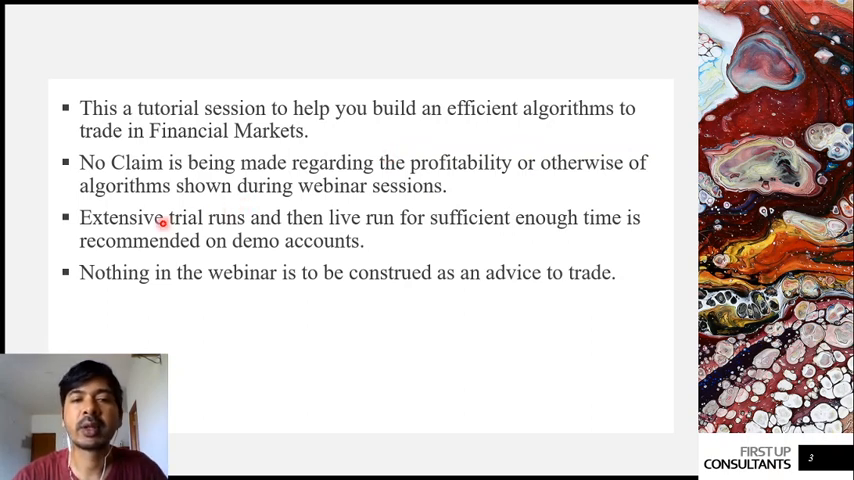
mouse_move(150, 272)
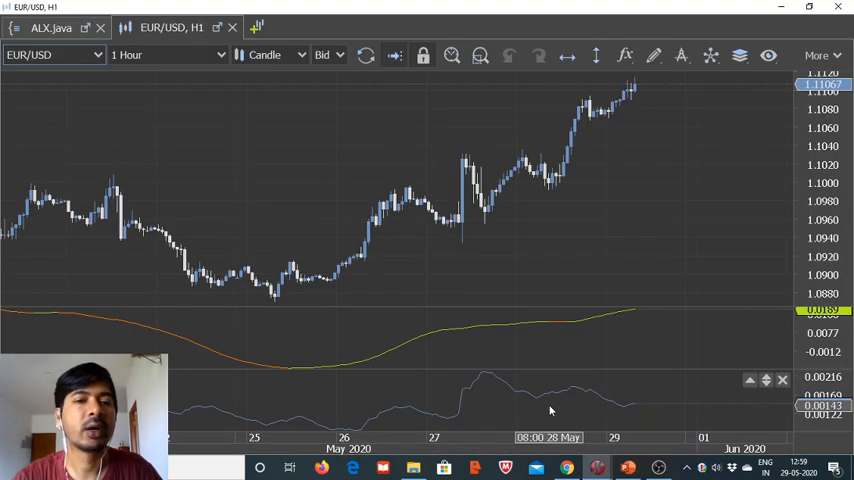
mouse_move(285, 290)
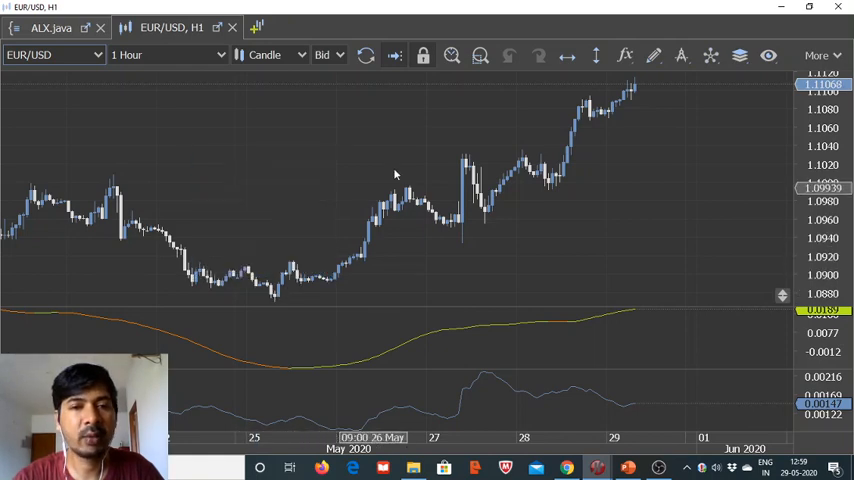
mouse_move(447, 224)
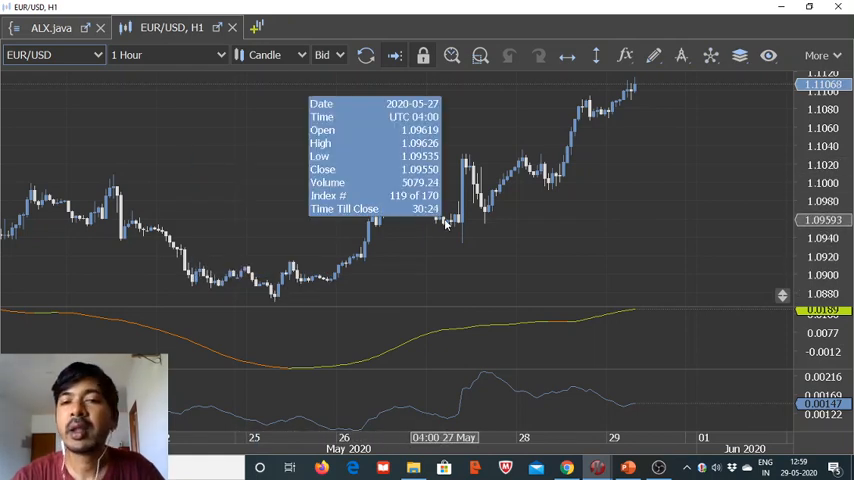
mouse_move(537, 160)
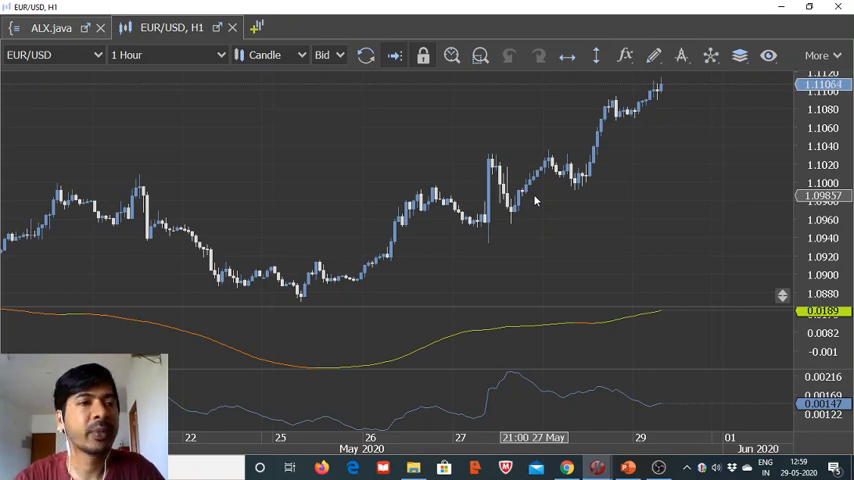
mouse_move(598, 181)
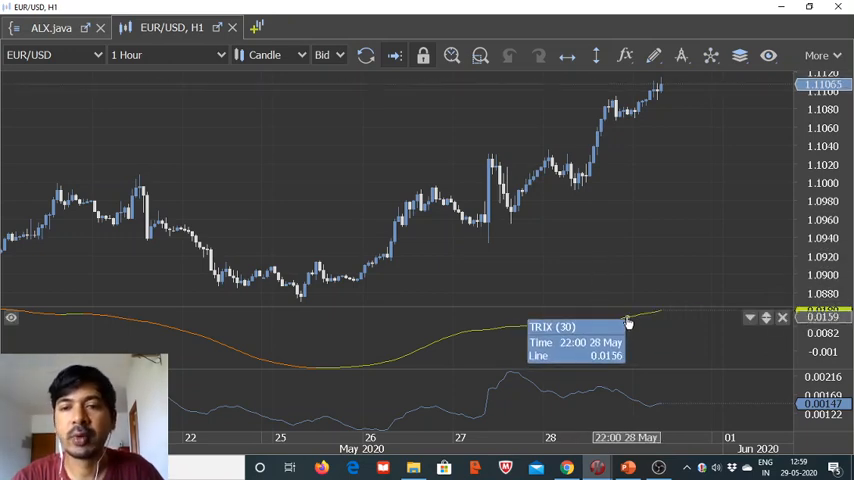
mouse_move(599, 338)
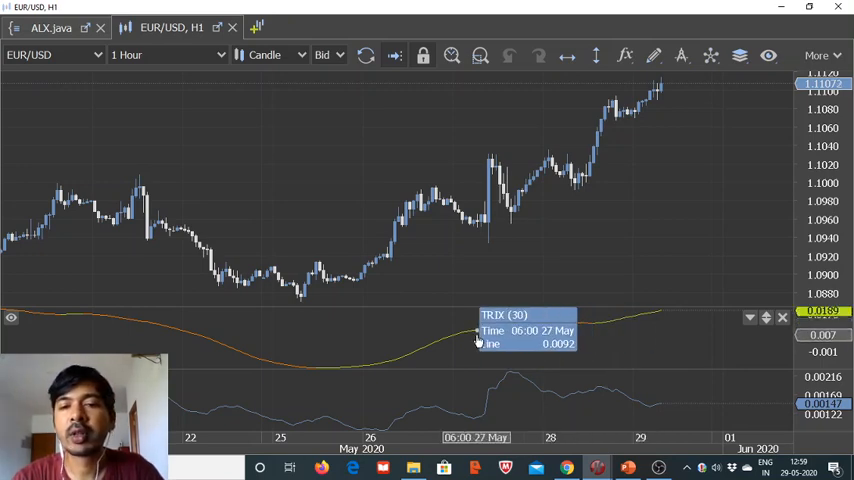
mouse_move(522, 333)
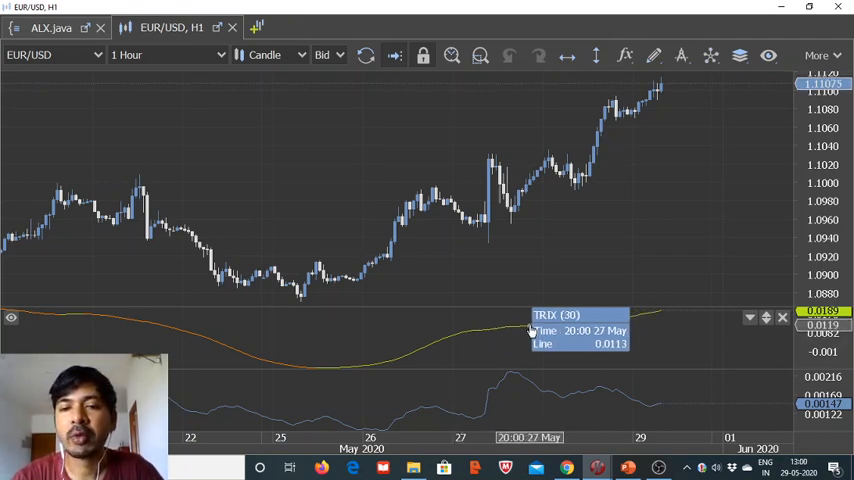
mouse_move(598, 205)
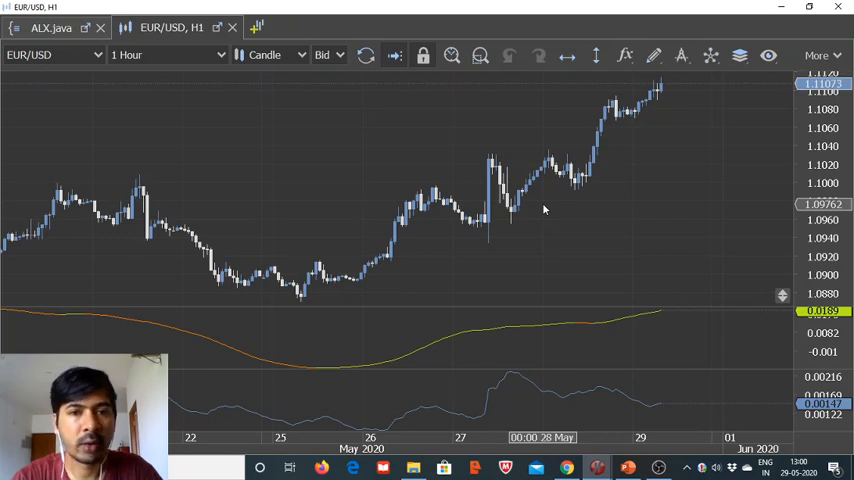
mouse_move(500, 225)
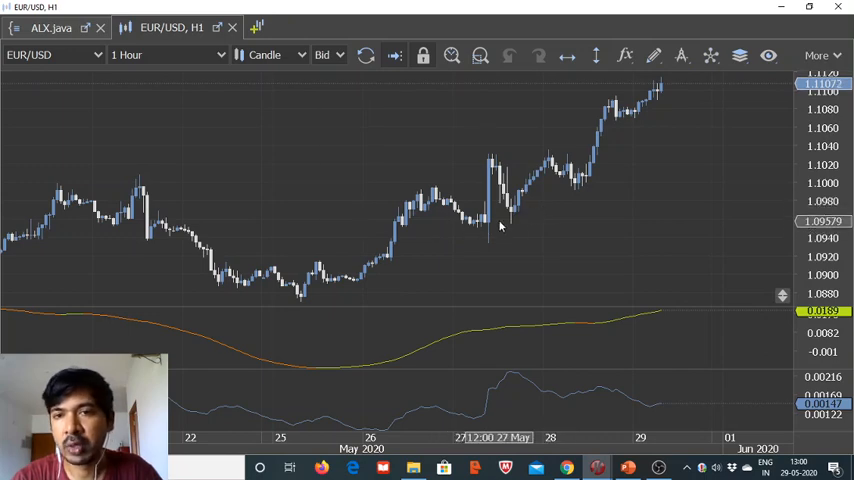
mouse_move(667, 90)
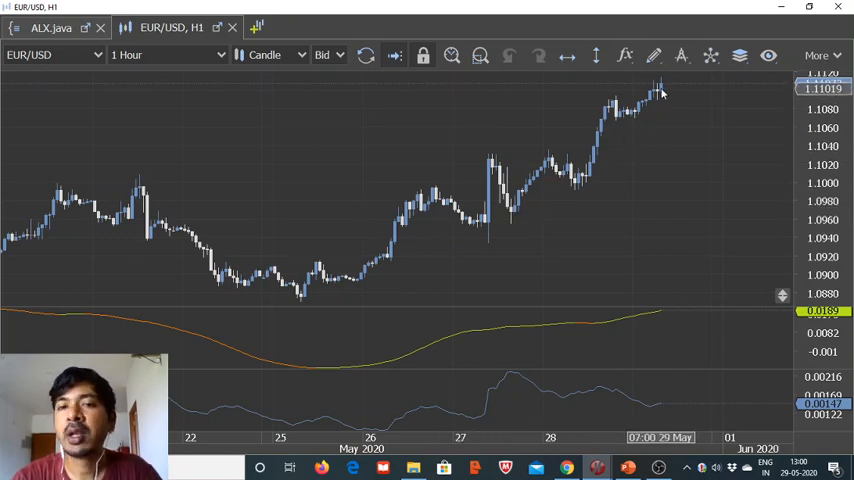
mouse_move(567, 265)
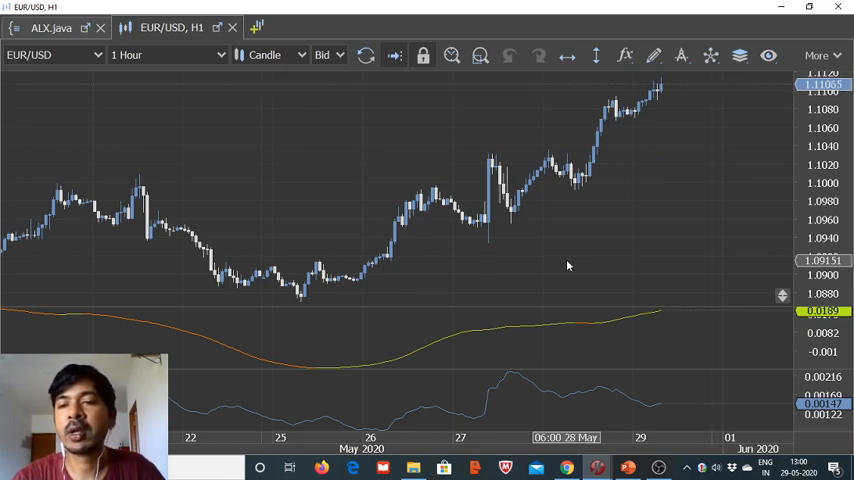
mouse_move(610, 307)
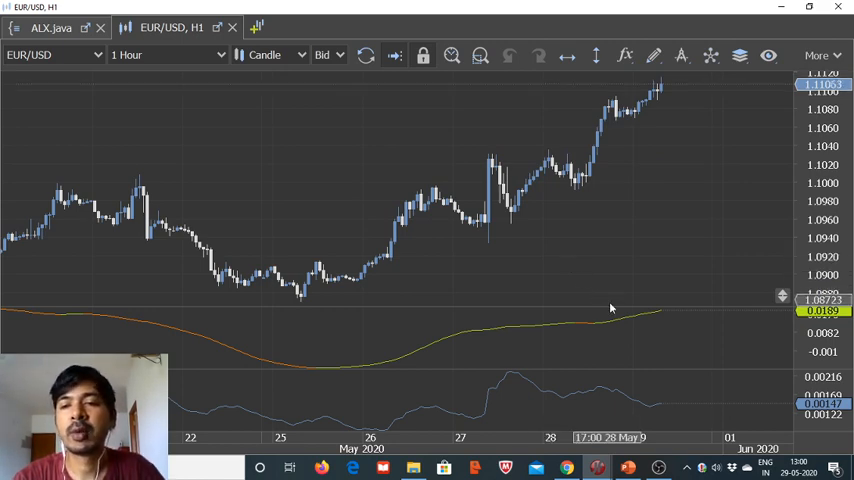
mouse_move(639, 318)
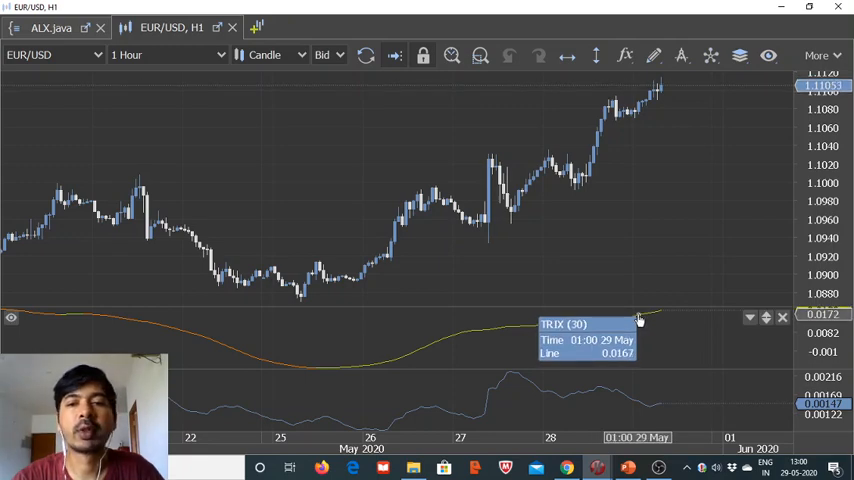
mouse_move(662, 313)
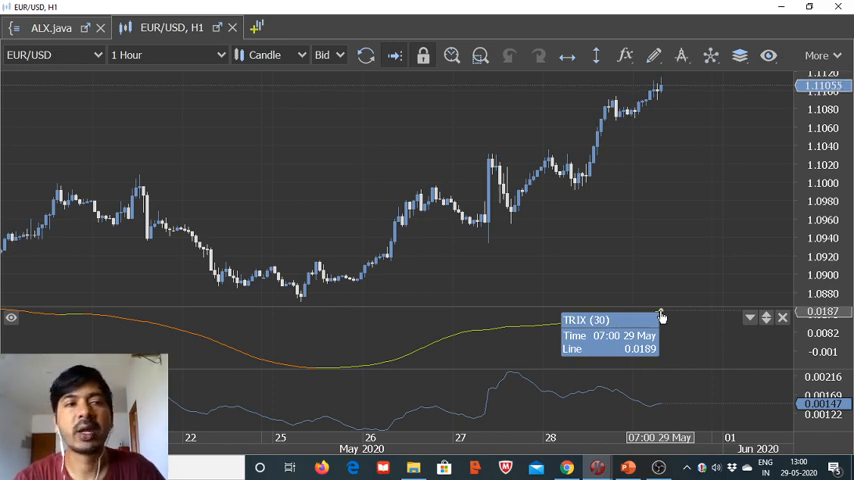
mouse_move(649, 267)
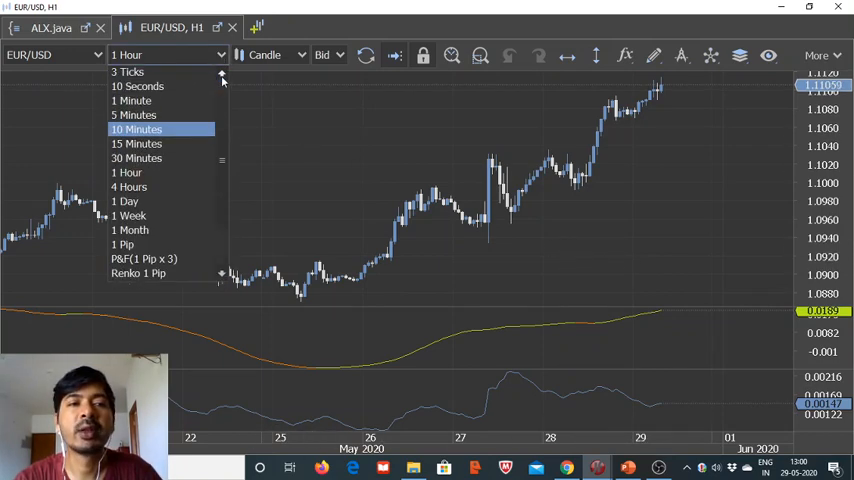
- Switch the EUR/USD chart to 5 minutes, back to hourly, then to 5 minutes again
click(133, 115)
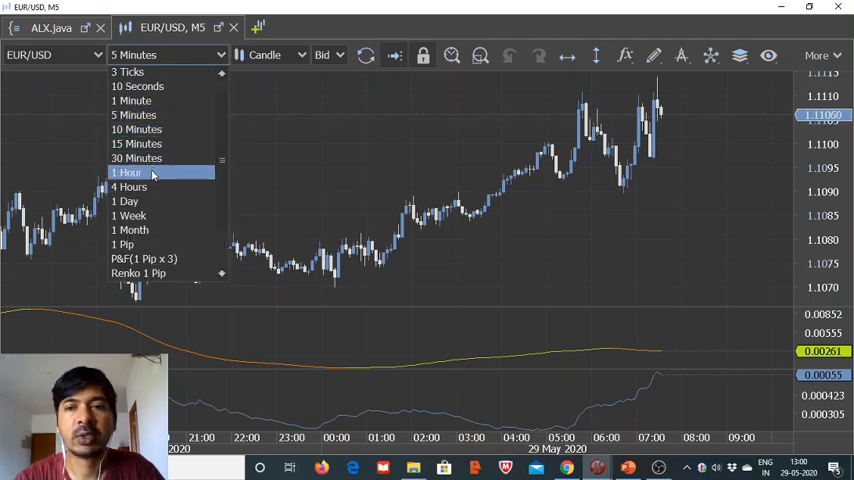
click(126, 172)
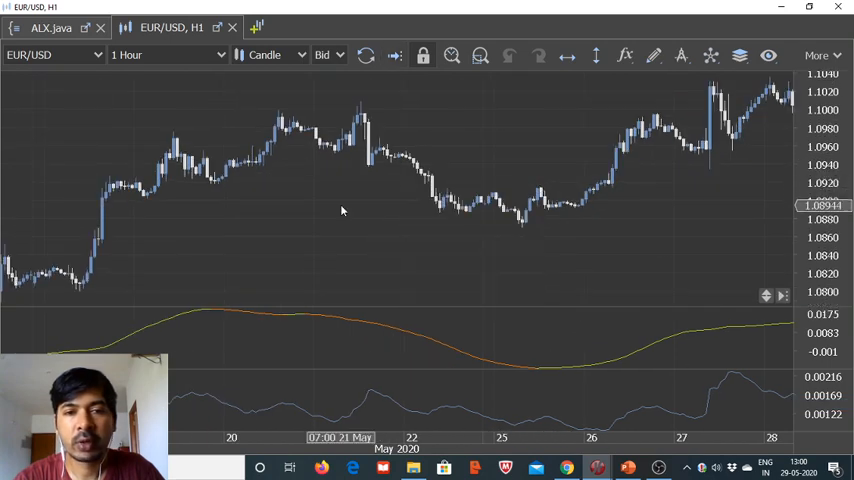
mouse_move(463, 362)
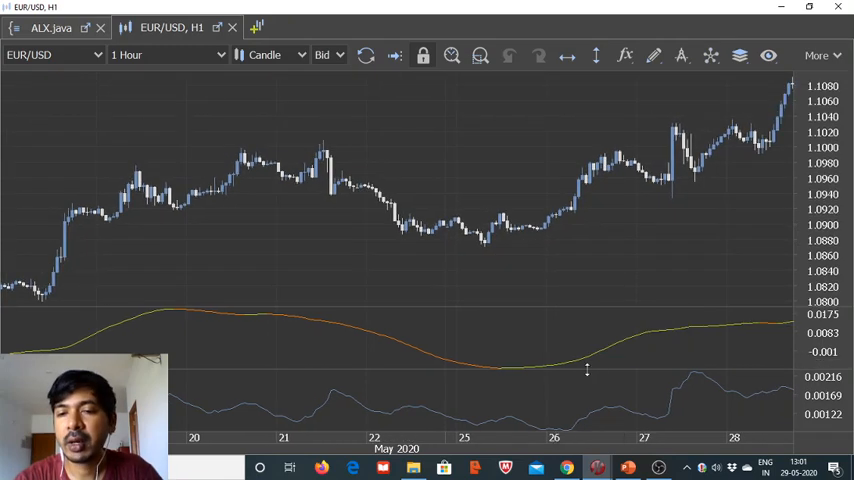
mouse_move(594, 357)
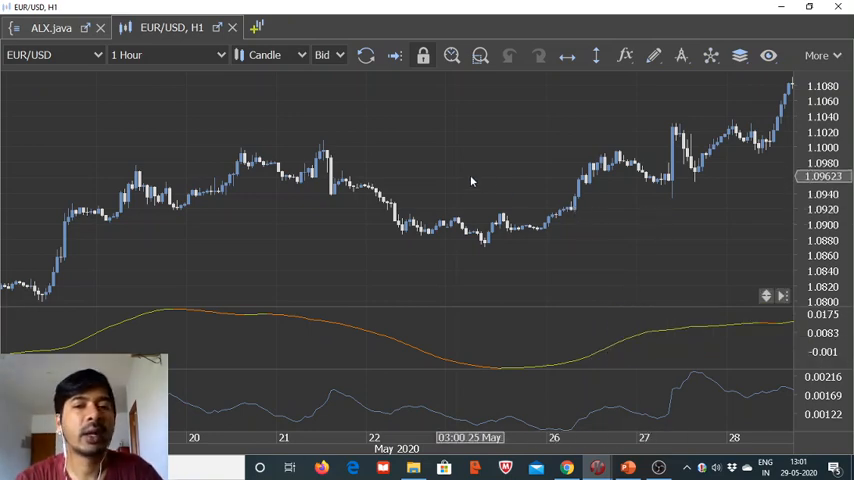
mouse_move(568, 213)
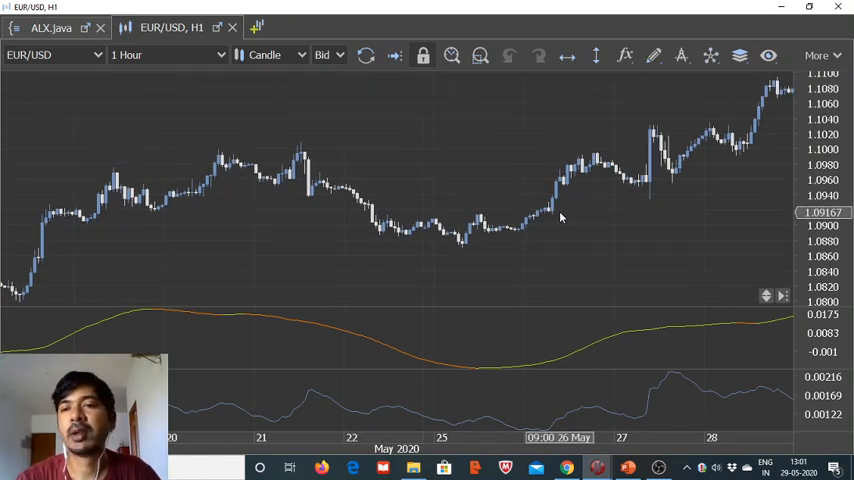
mouse_move(709, 206)
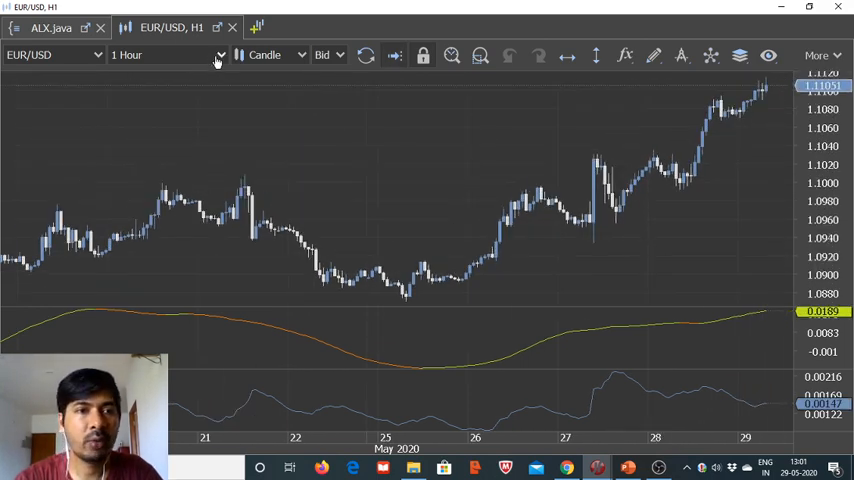
click(216, 55)
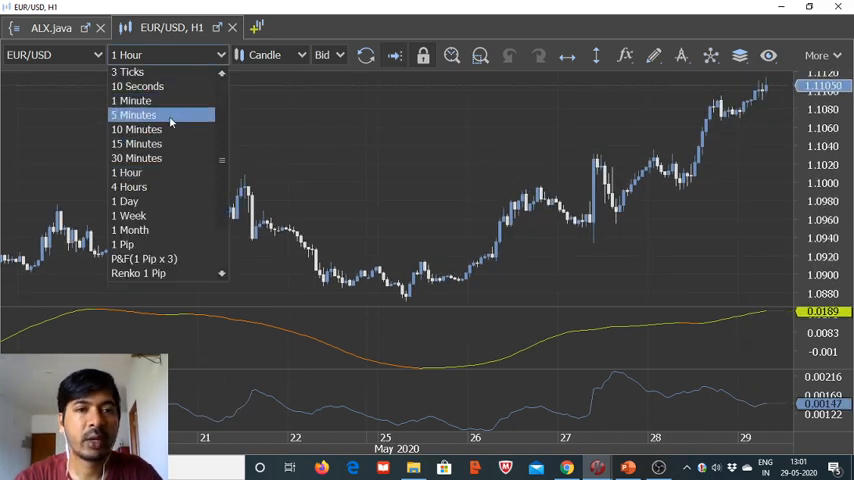
click(133, 114)
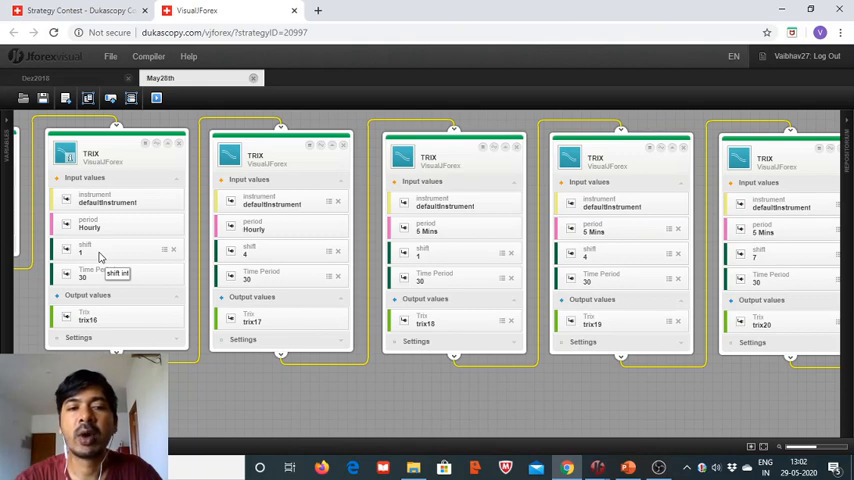
mouse_move(283, 258)
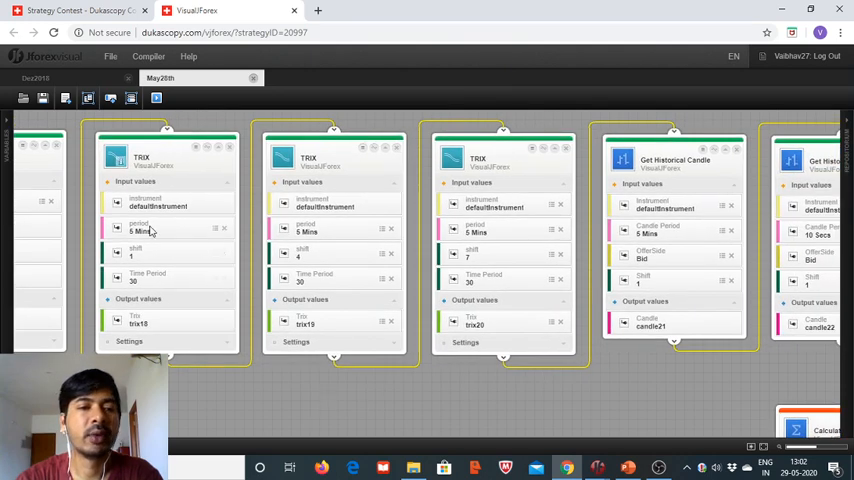
mouse_move(660, 251)
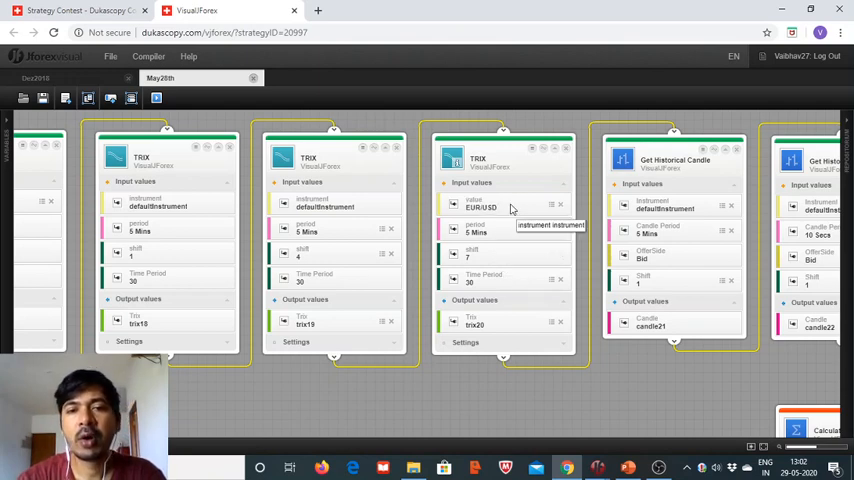
mouse_move(508, 232)
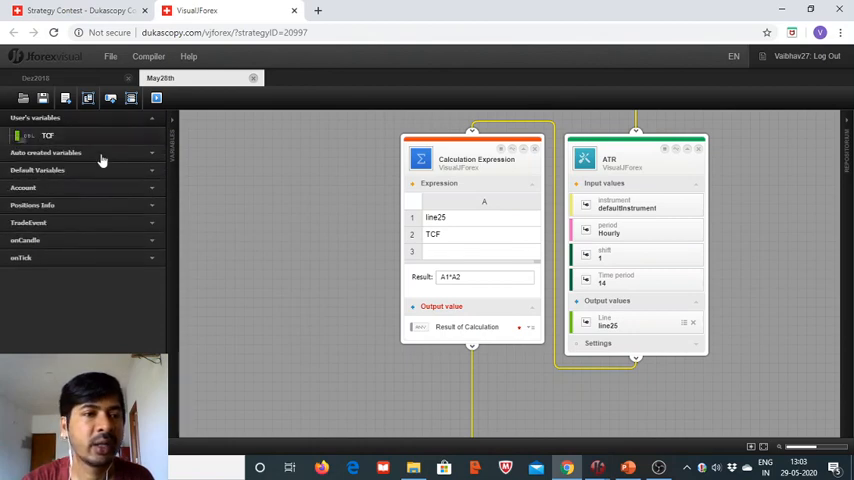
- Inspect the TCF variable's settings and close them without saving
right_click(47, 135)
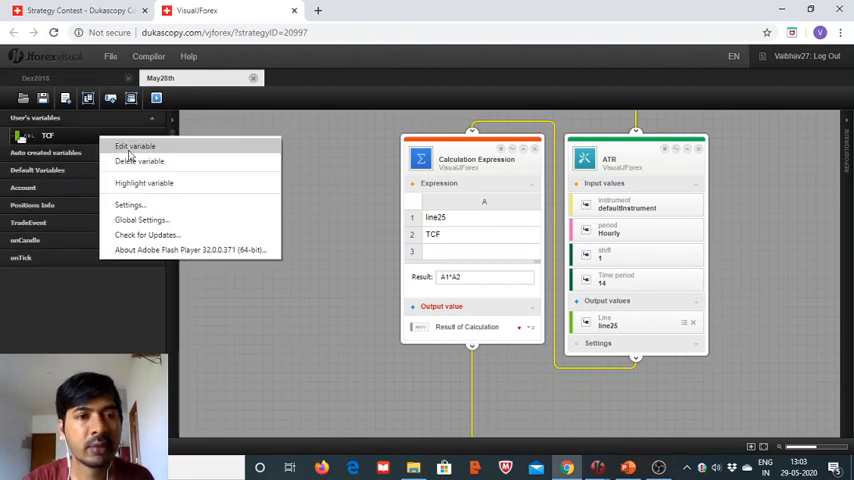
click(134, 146)
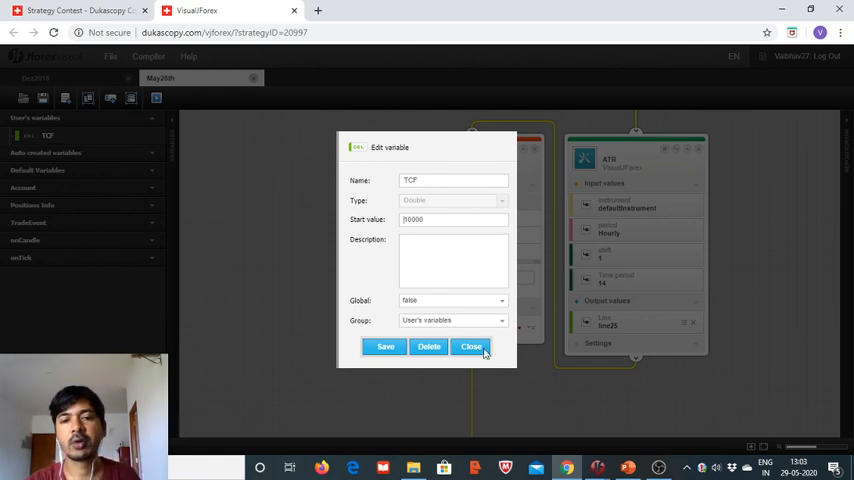
click(470, 346)
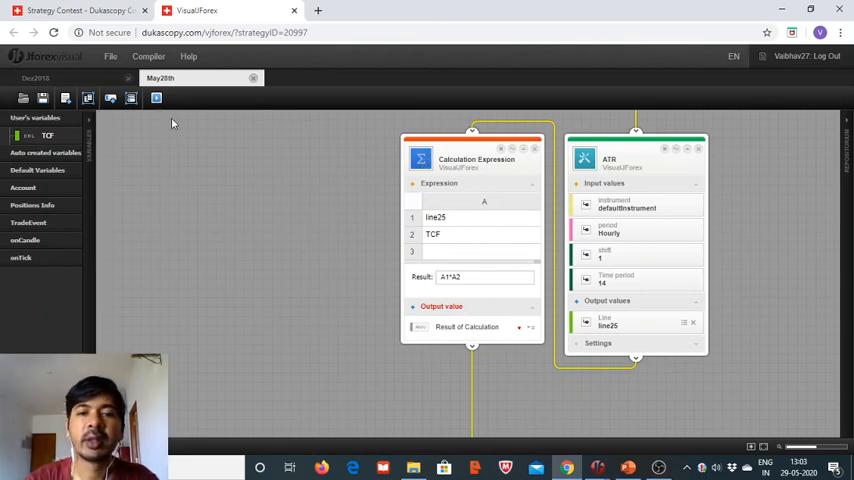
mouse_move(467, 327)
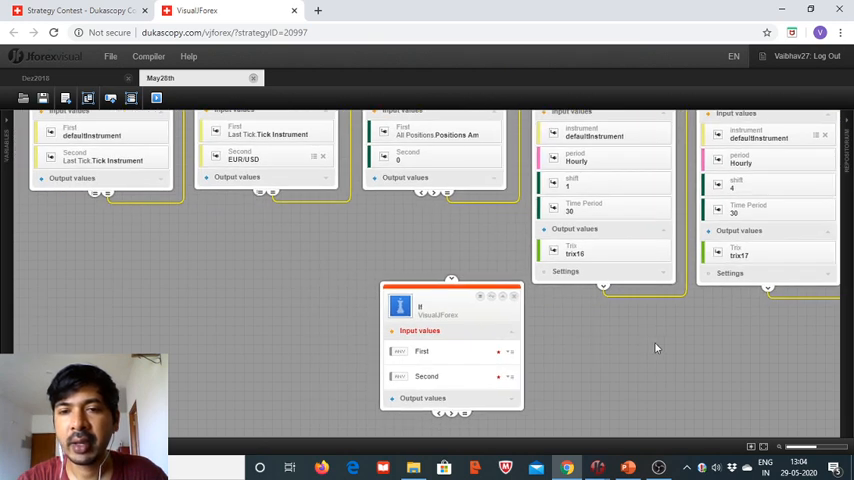
- Feed a TRIX output into the If block and place a second If block beside it
drag(450, 300, 390, 283)
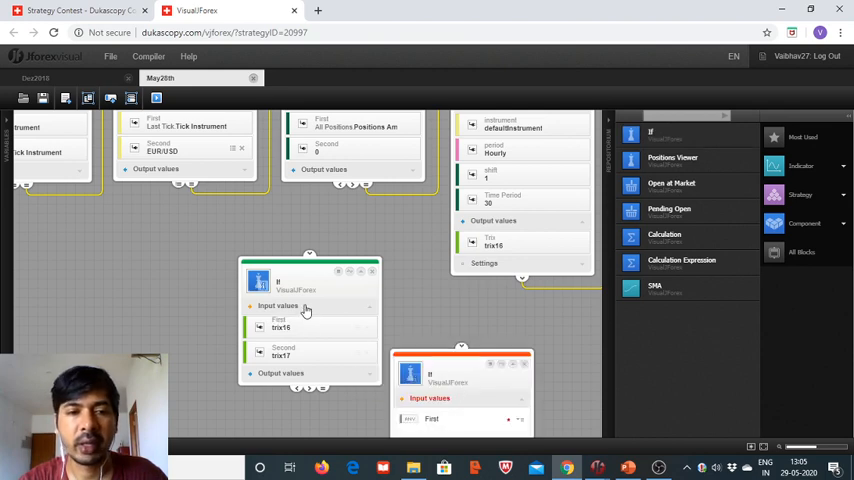
drag(310, 280, 215, 270)
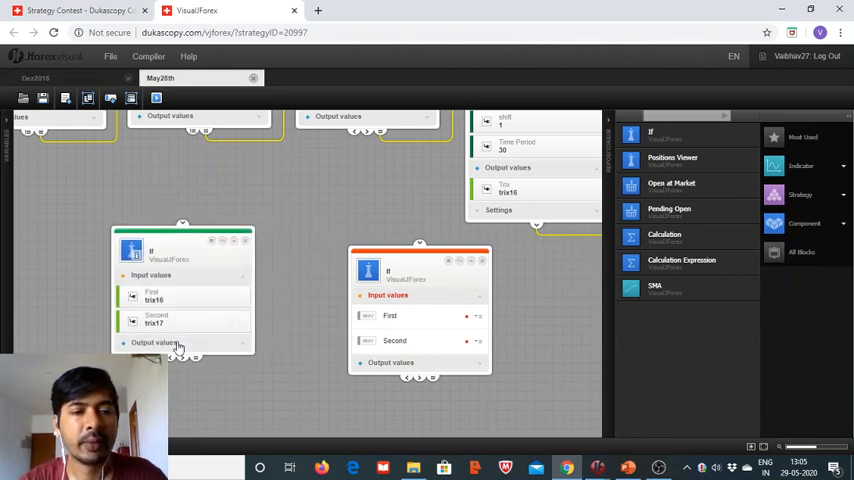
mouse_move(183, 355)
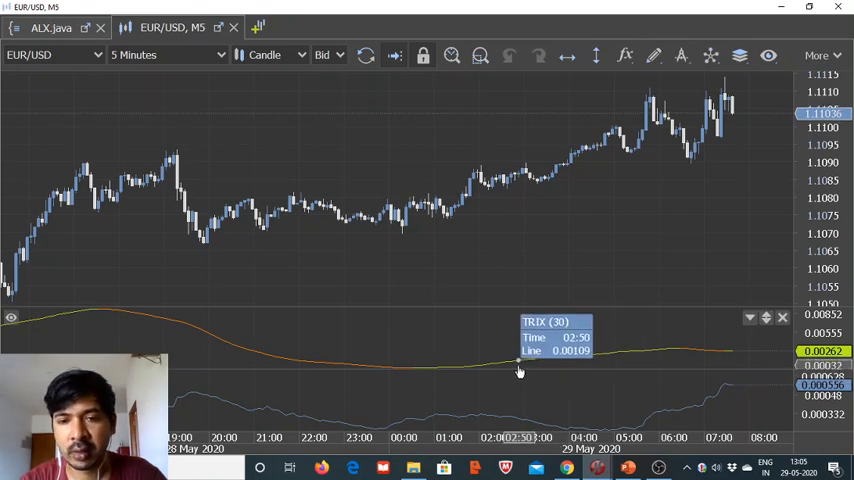
mouse_move(449, 371)
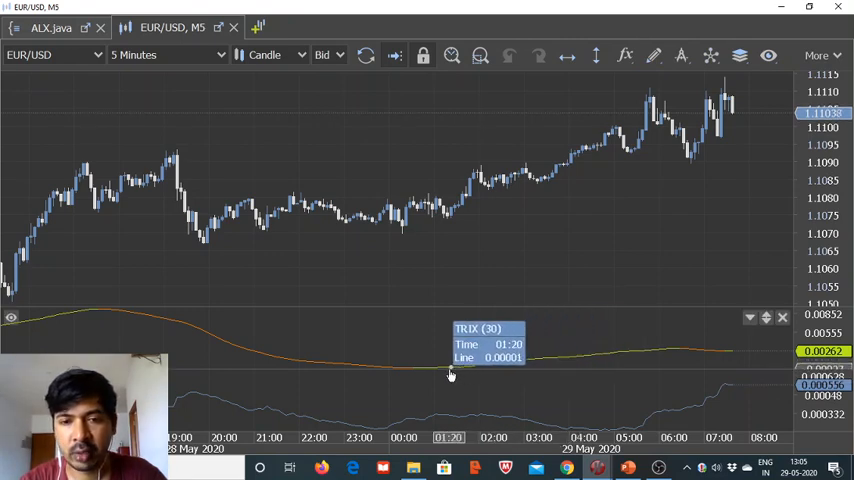
mouse_move(408, 344)
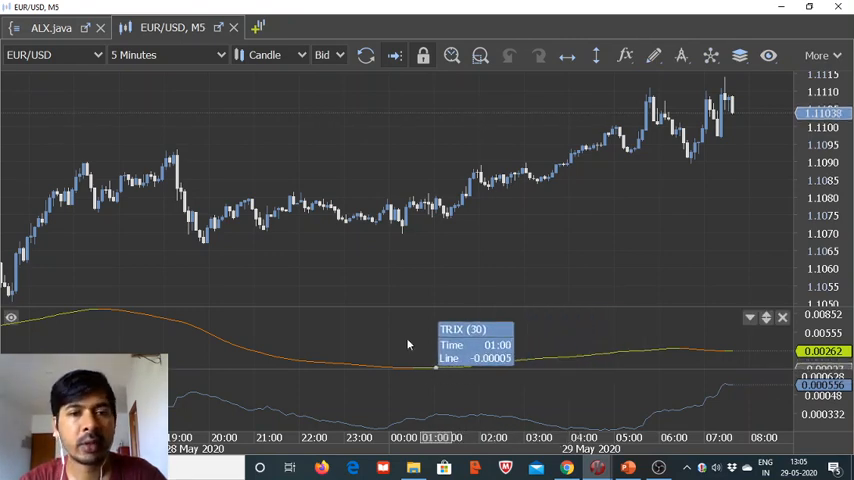
click(165, 55)
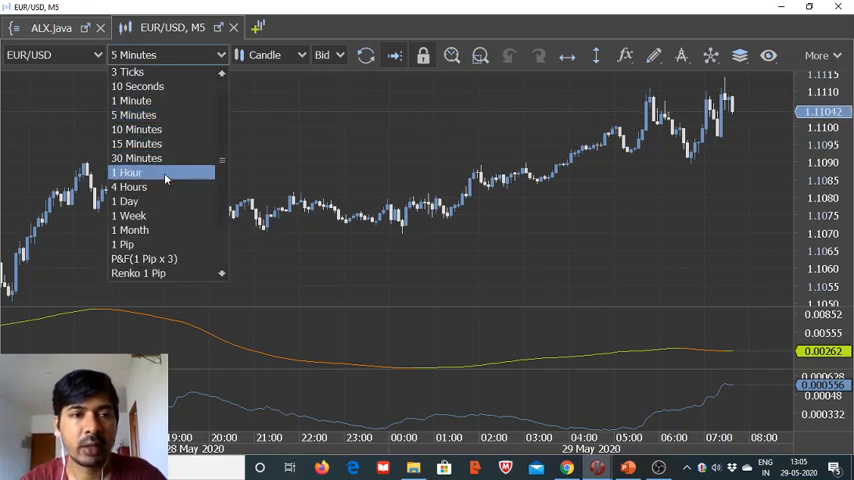
click(128, 172)
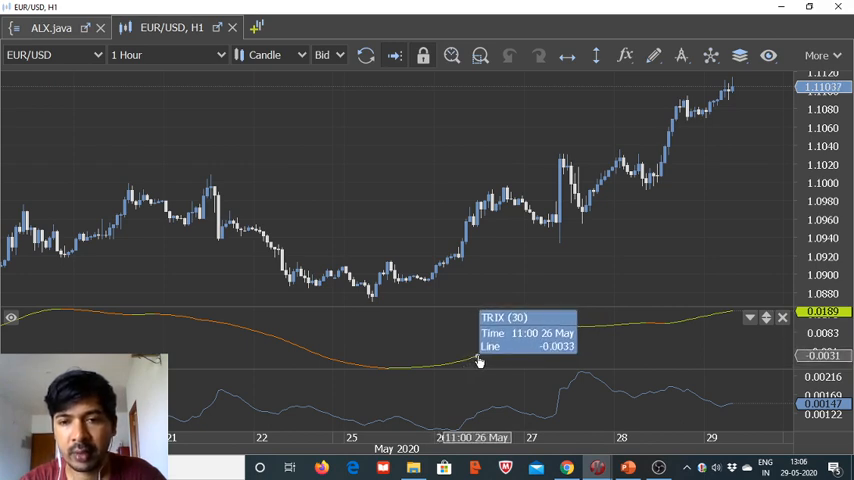
mouse_move(484, 359)
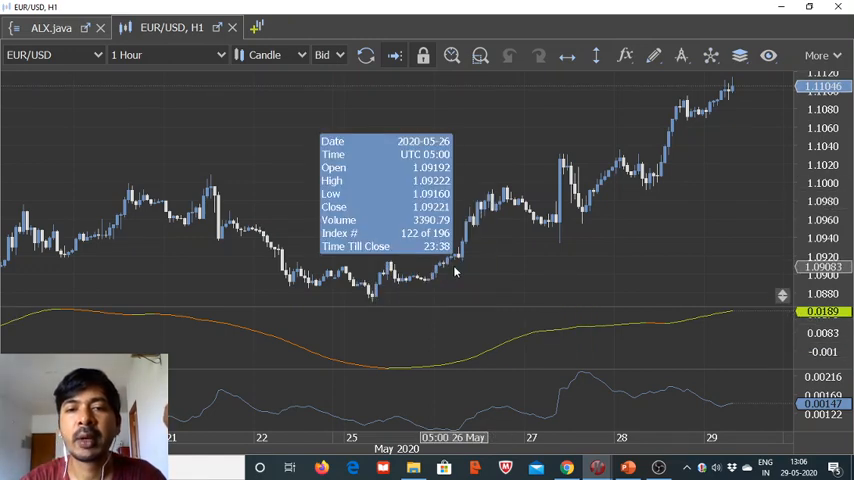
mouse_move(498, 210)
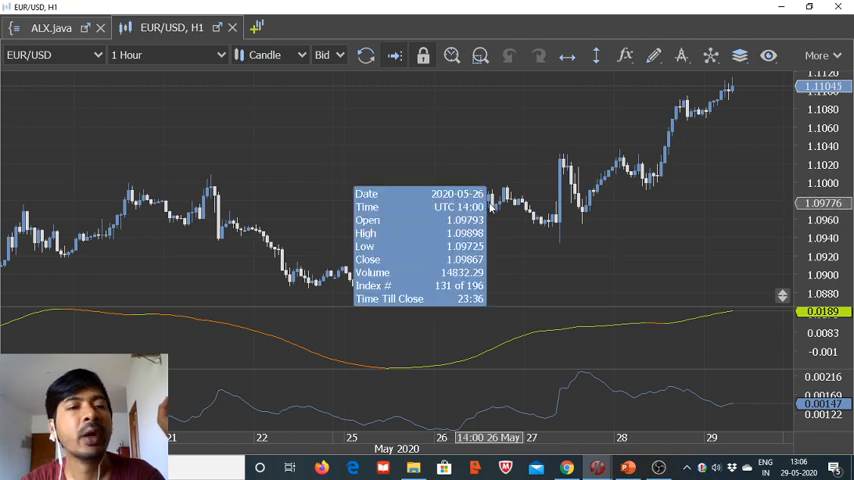
mouse_move(500, 216)
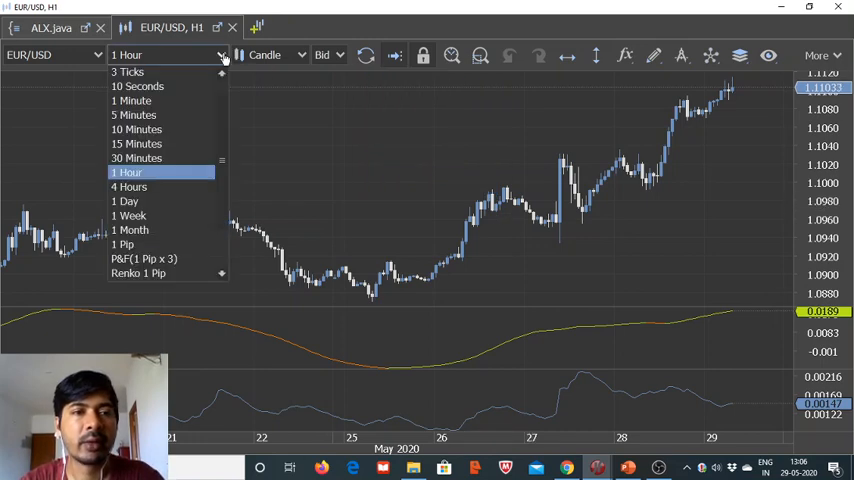
click(133, 114)
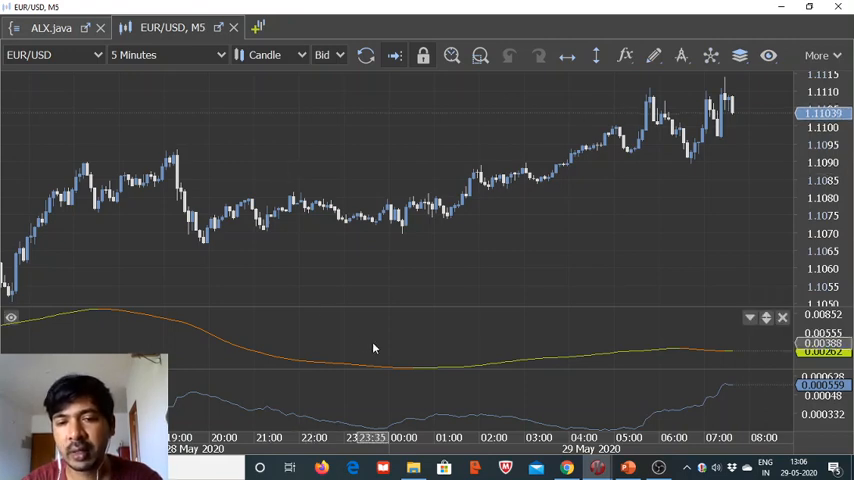
mouse_move(407, 370)
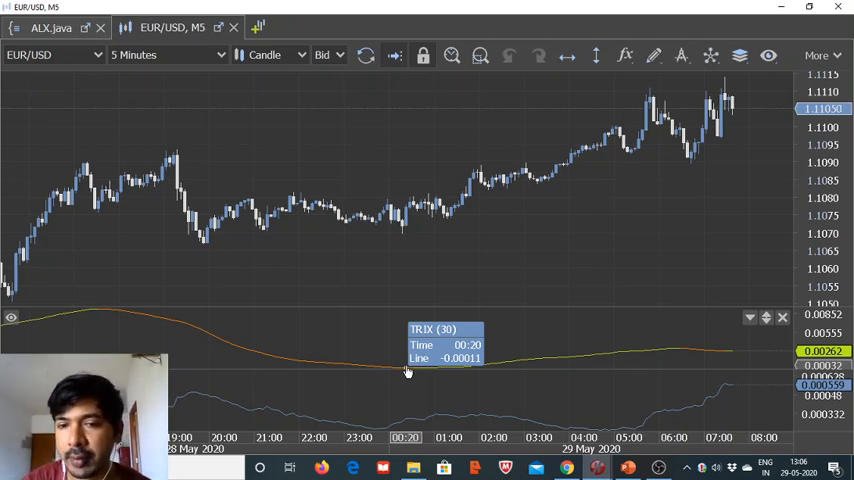
mouse_move(417, 369)
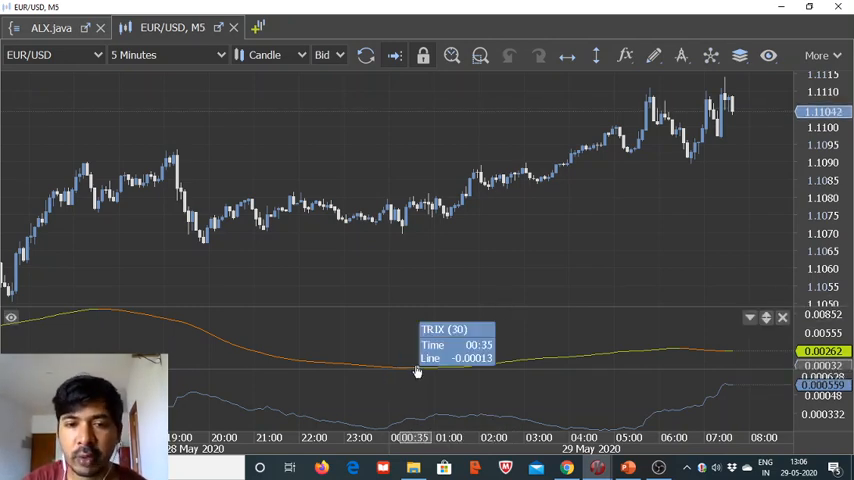
mouse_move(374, 369)
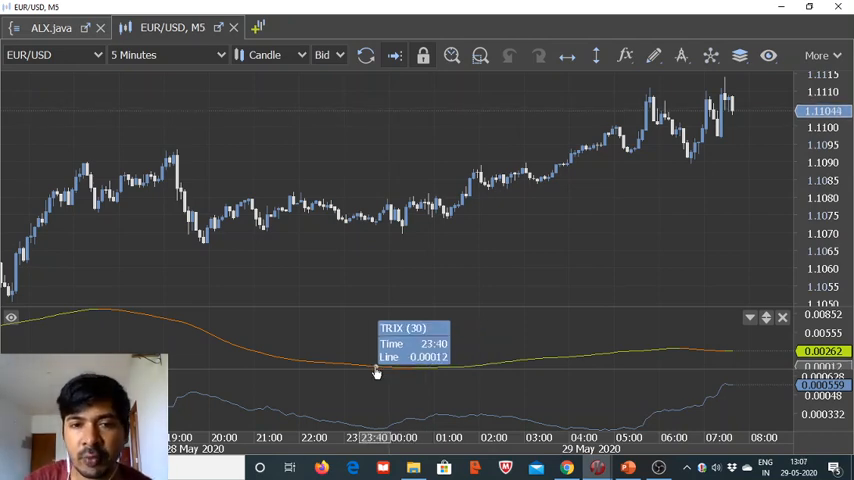
mouse_move(414, 372)
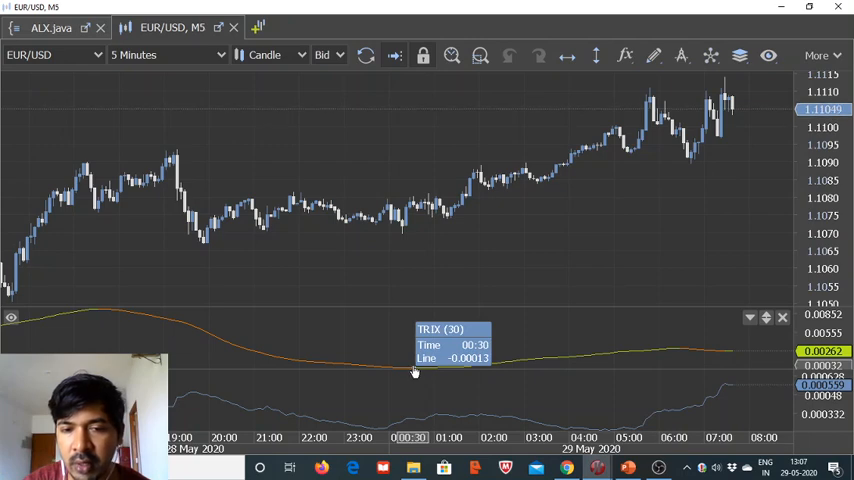
mouse_move(437, 371)
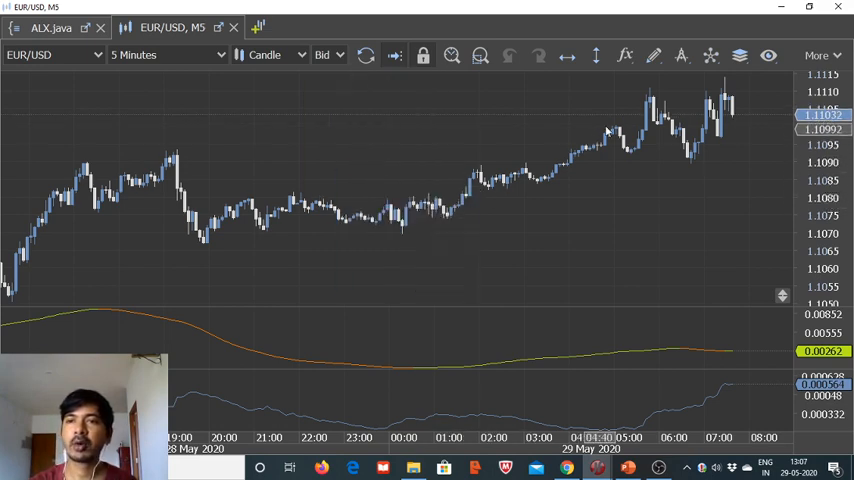
mouse_move(663, 100)
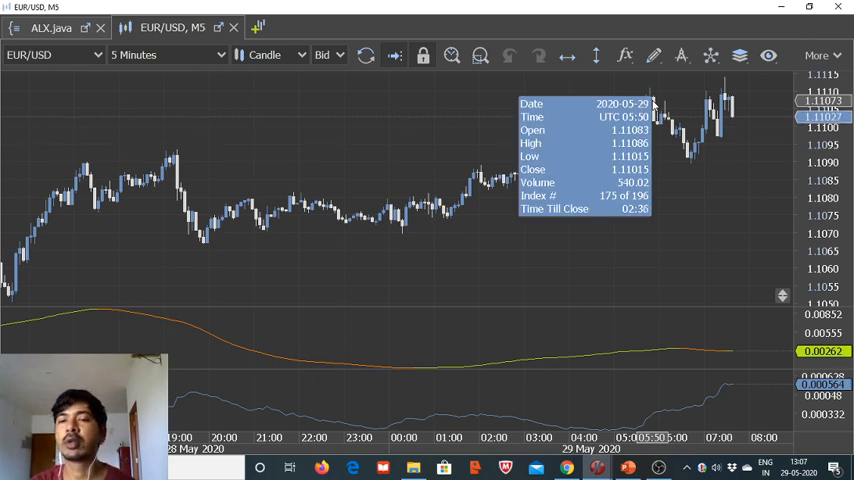
mouse_move(515, 175)
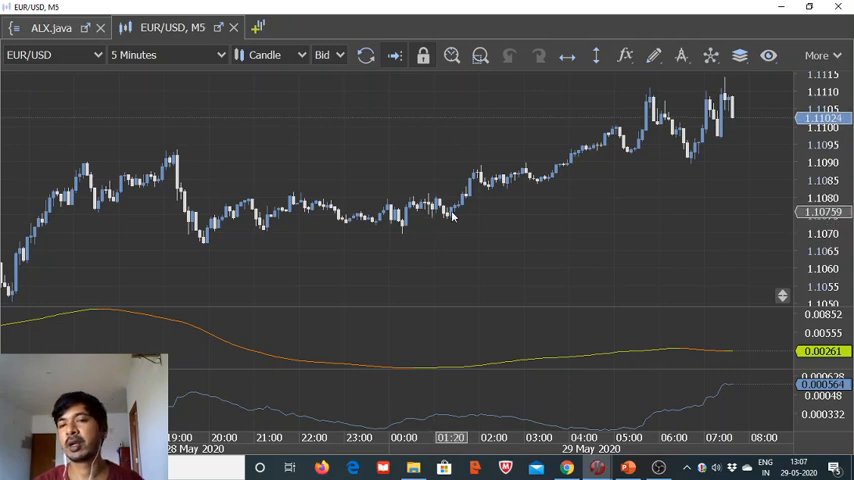
mouse_move(451, 215)
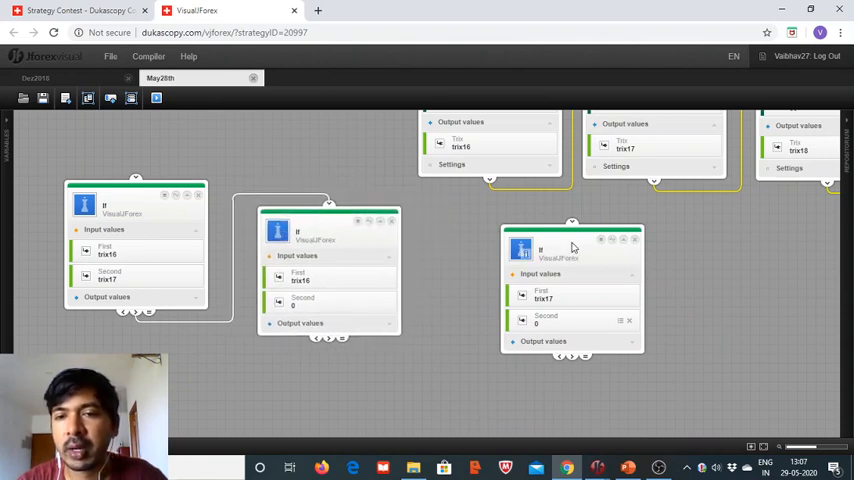
- Move the trix17 If block, link the second If block to it, and dismiss the server error
drag(572, 247, 507, 247)
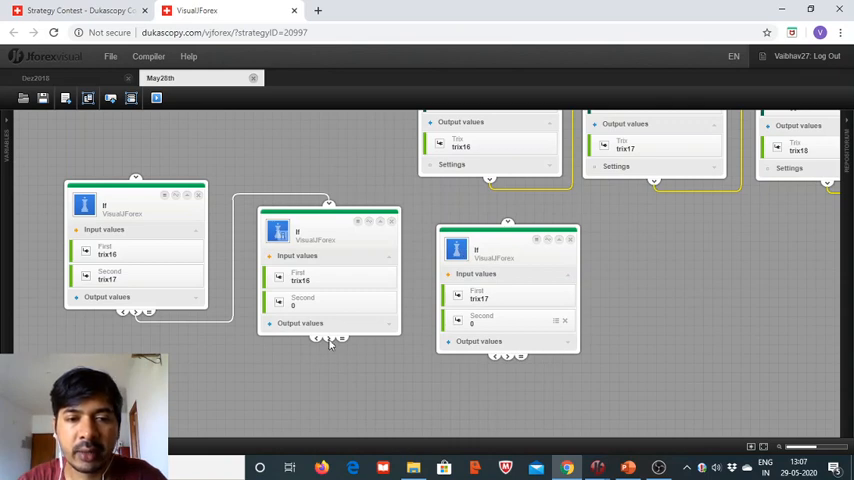
drag(330, 338, 485, 210)
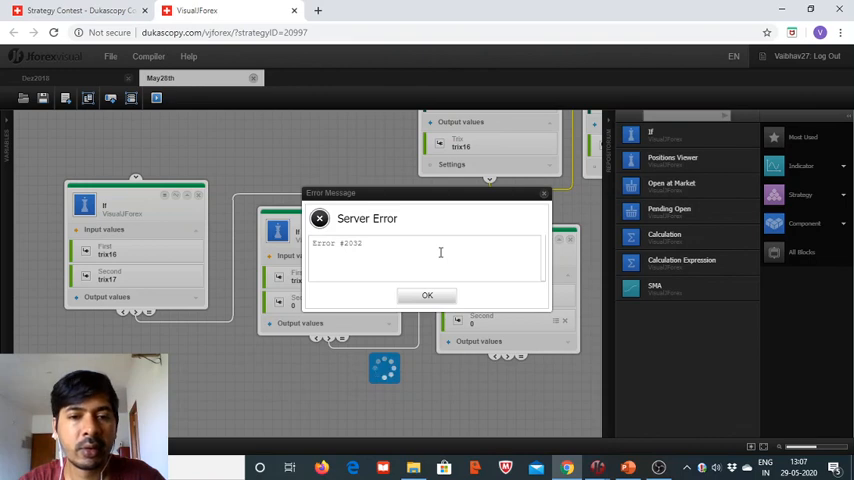
click(427, 295)
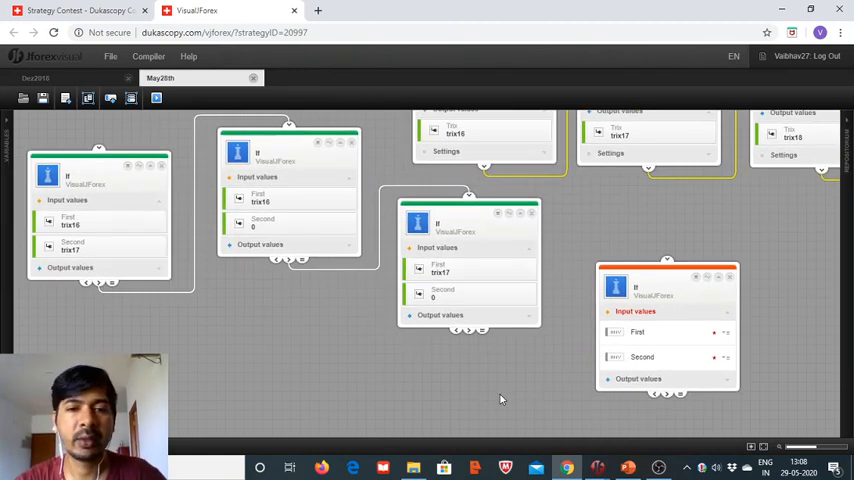
mouse_move(470, 330)
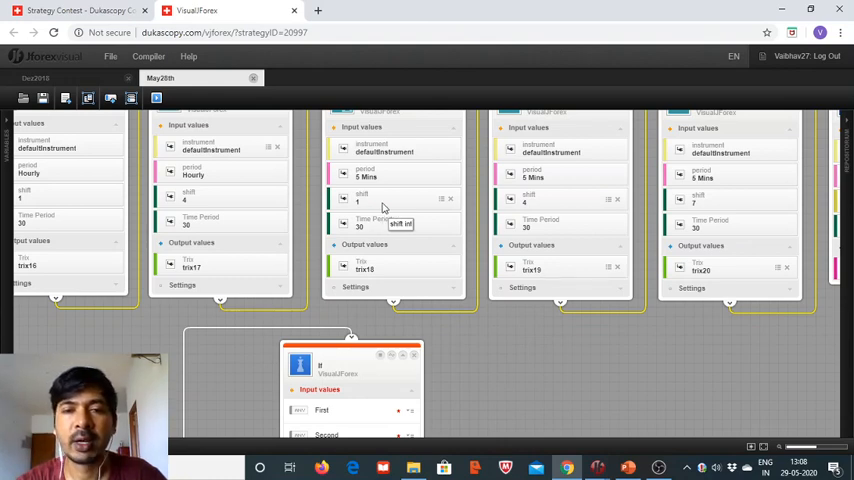
mouse_move(735, 205)
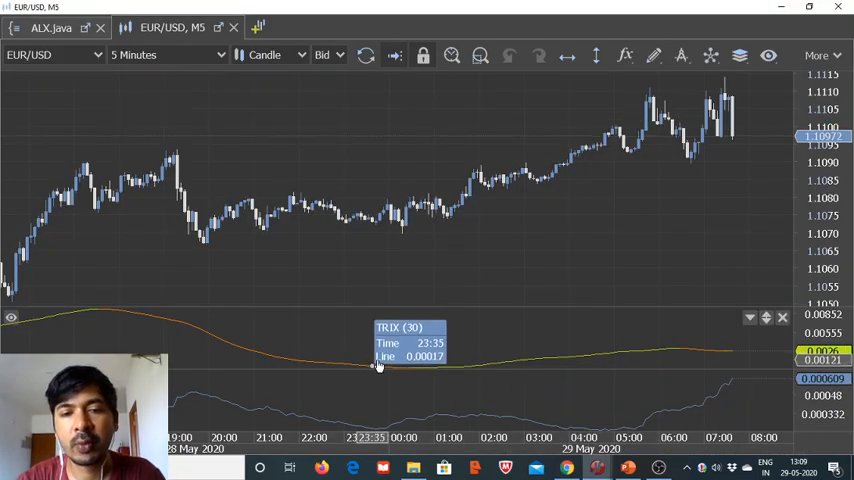
mouse_move(432, 370)
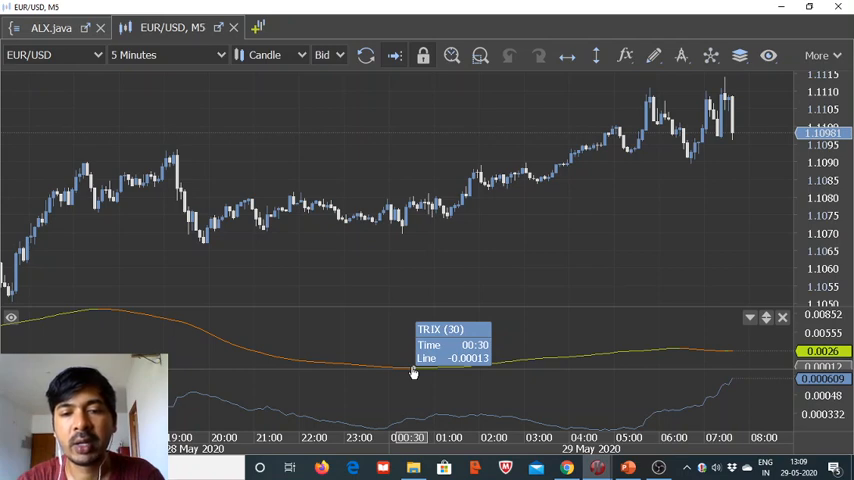
mouse_move(388, 372)
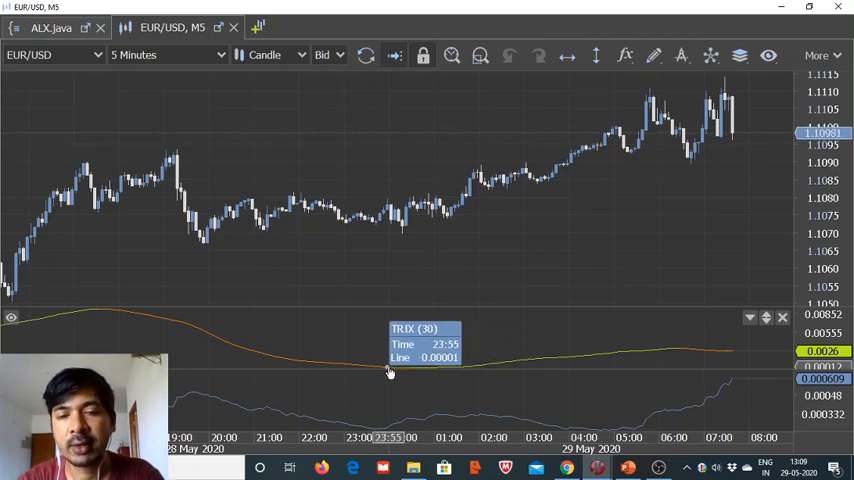
mouse_move(433, 373)
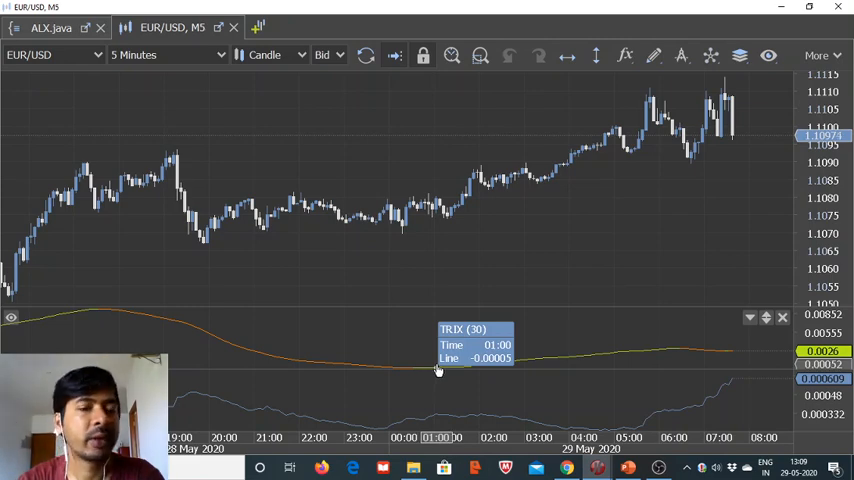
mouse_move(413, 372)
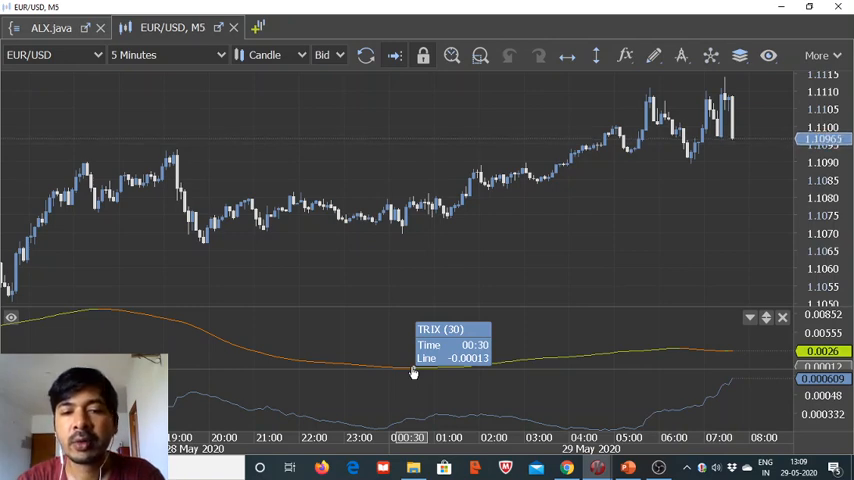
mouse_move(380, 370)
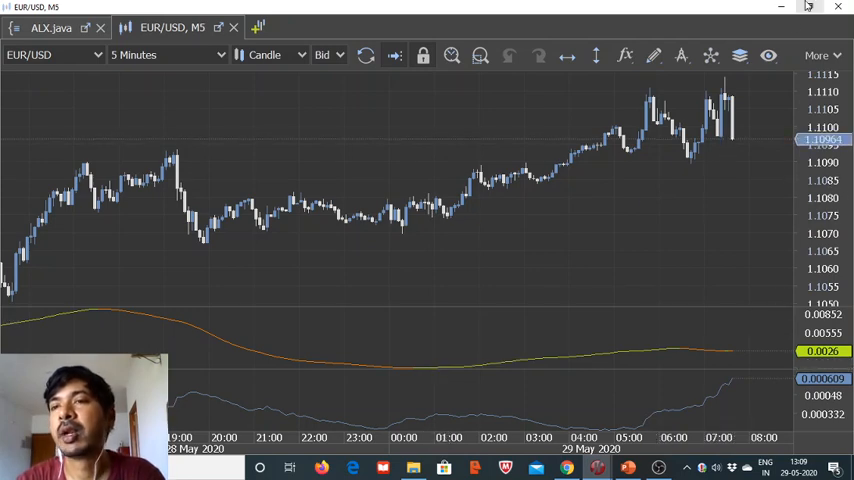
mouse_move(807, 7)
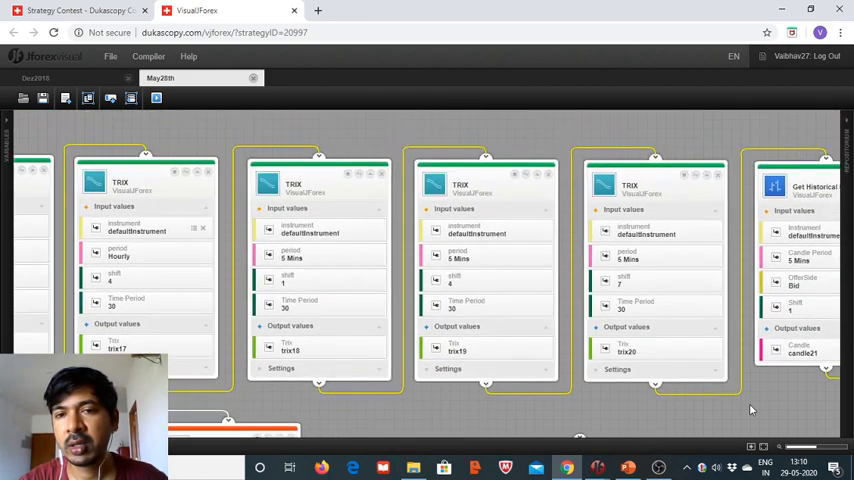
- Scroll down to the If blocks and link the trix20 condition to the new If block
scroll(down, 3)
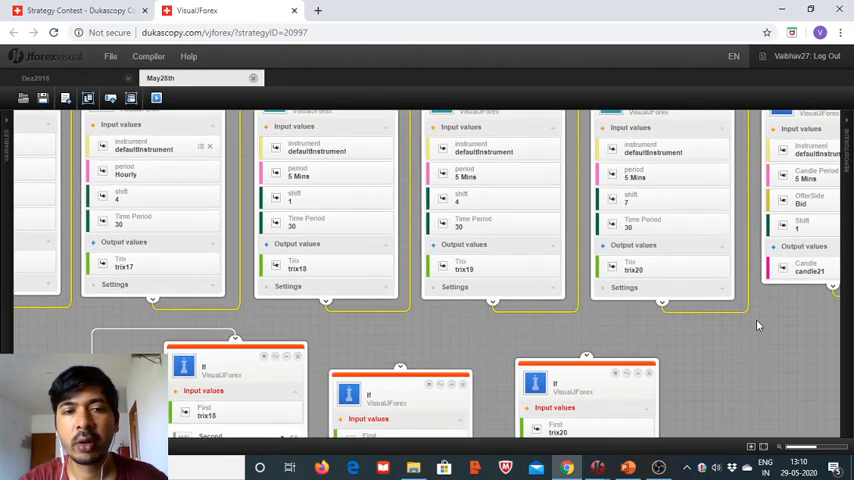
scroll(down, 3)
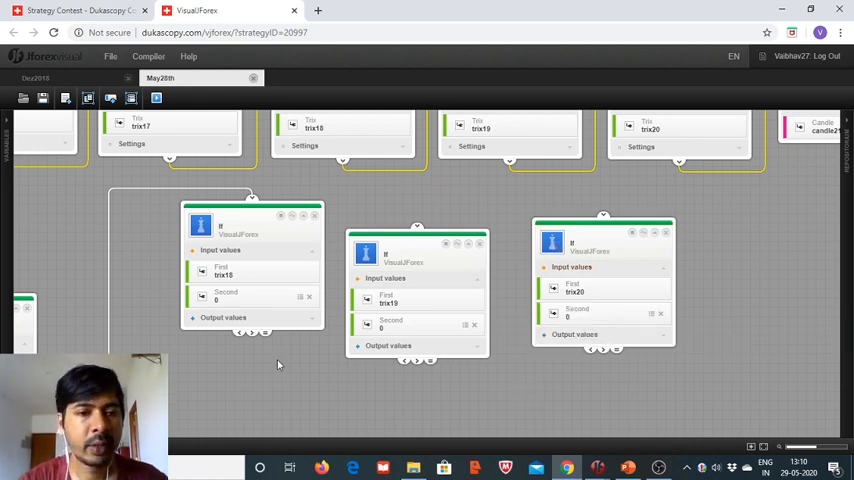
mouse_move(252, 335)
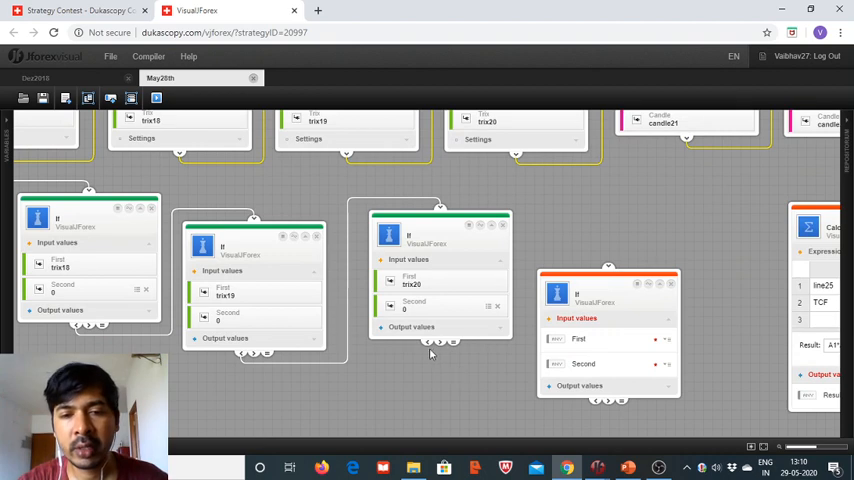
drag(430, 345, 608, 272)
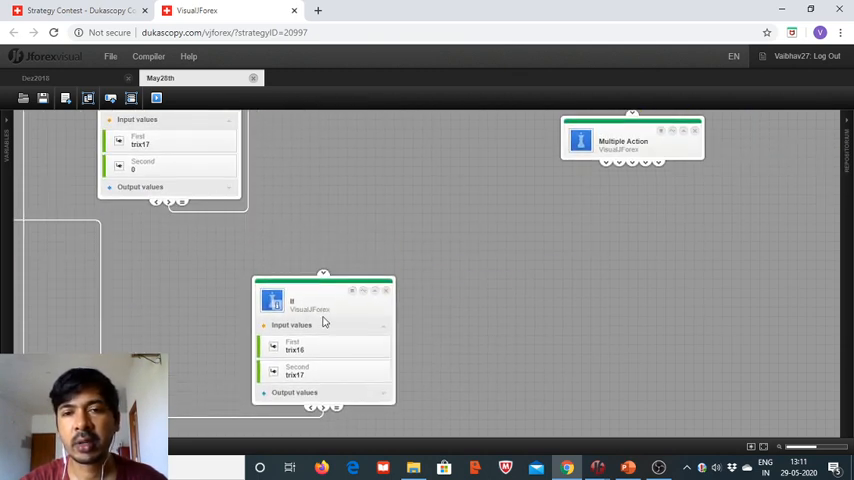
- Move the trix16-versus-trix17 condition into place and reposition the trix17 condition beside it
drag(325, 290, 605, 162)
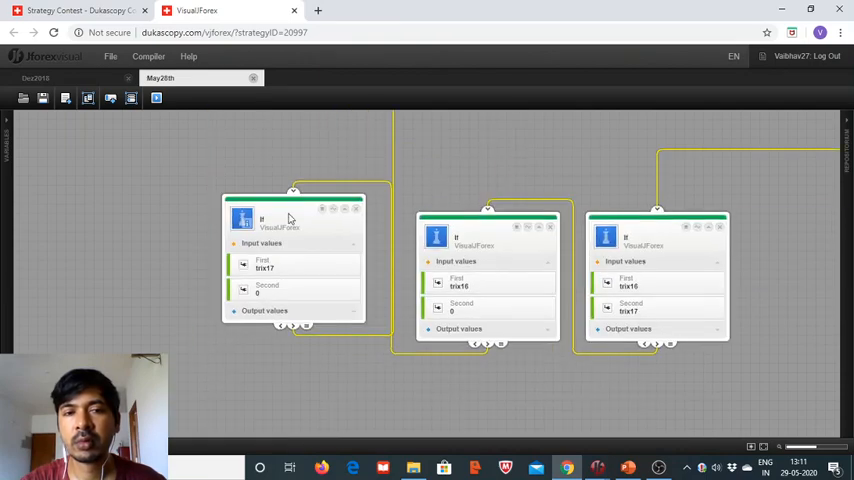
drag(290, 218, 308, 238)
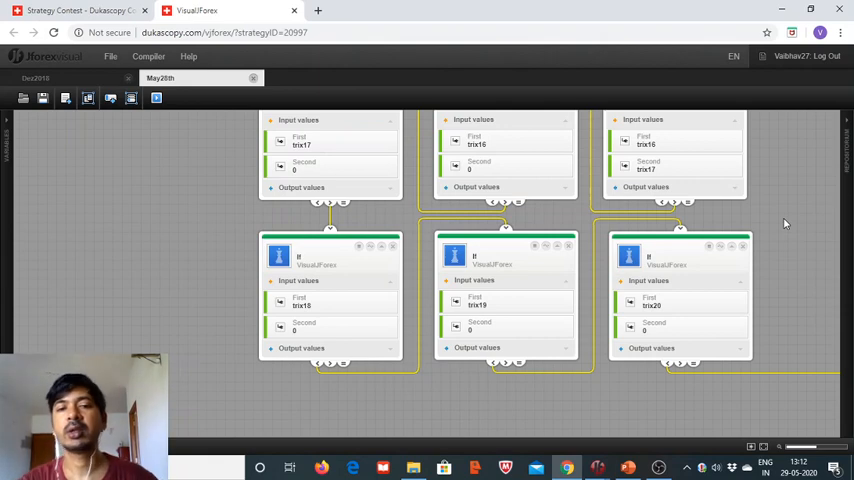
mouse_move(812, 190)
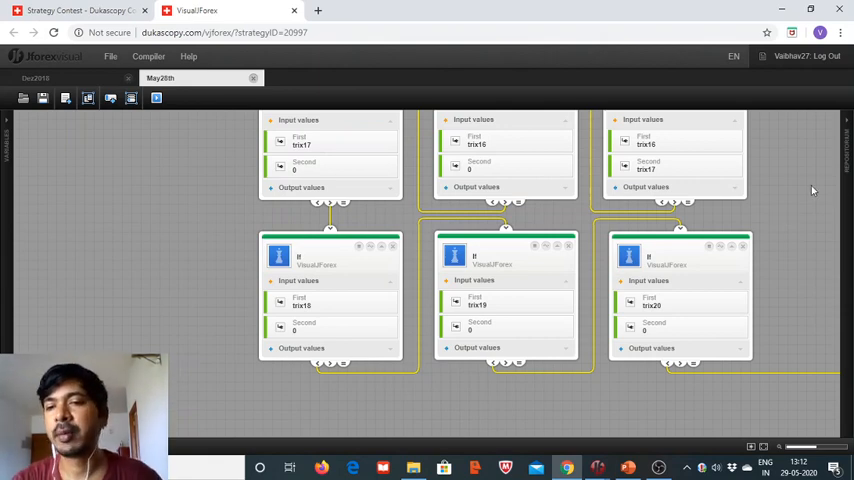
- Link the trix18-versus-trix19 and trix19-versus-trix20 conditions onward in the If chain
drag(813, 190, 716, 170)
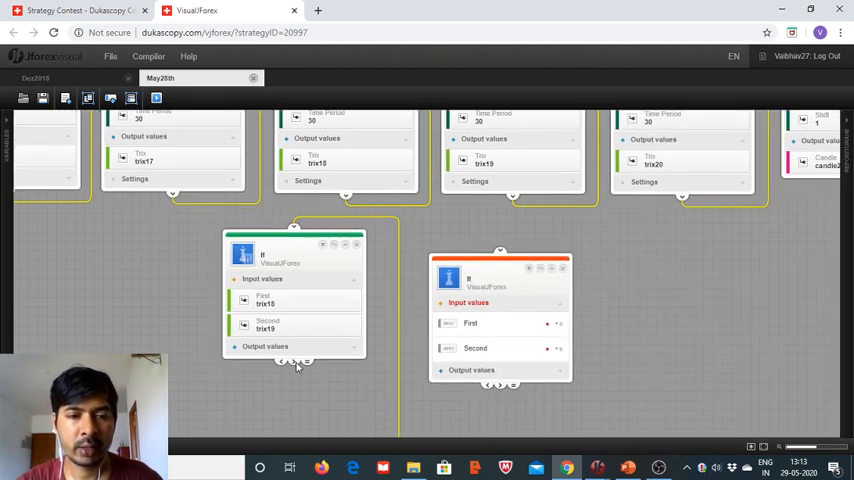
drag(308, 360, 498, 248)
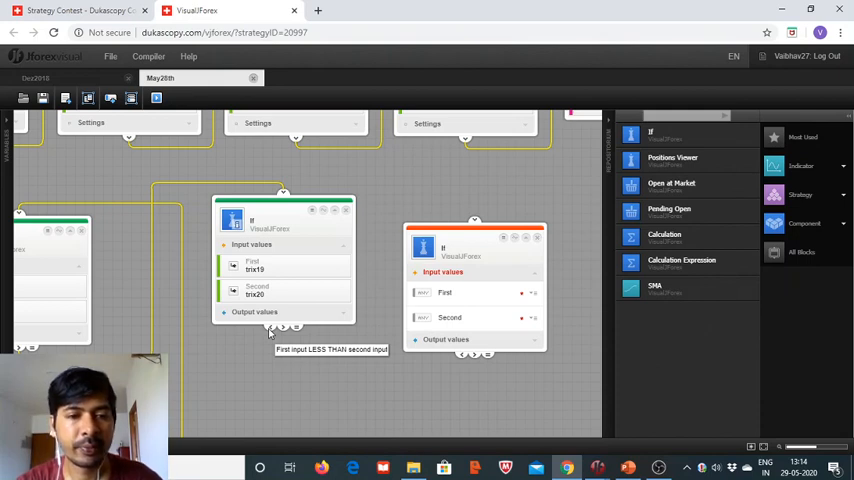
drag(283, 325, 470, 215)
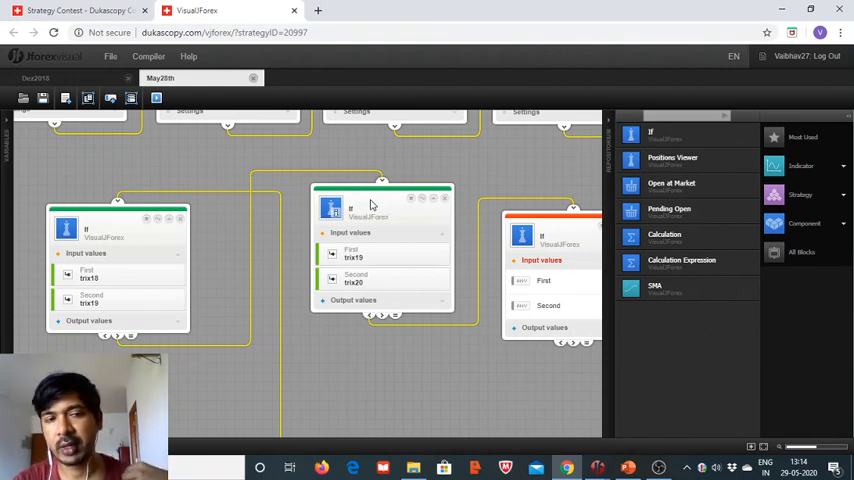
mouse_move(518, 164)
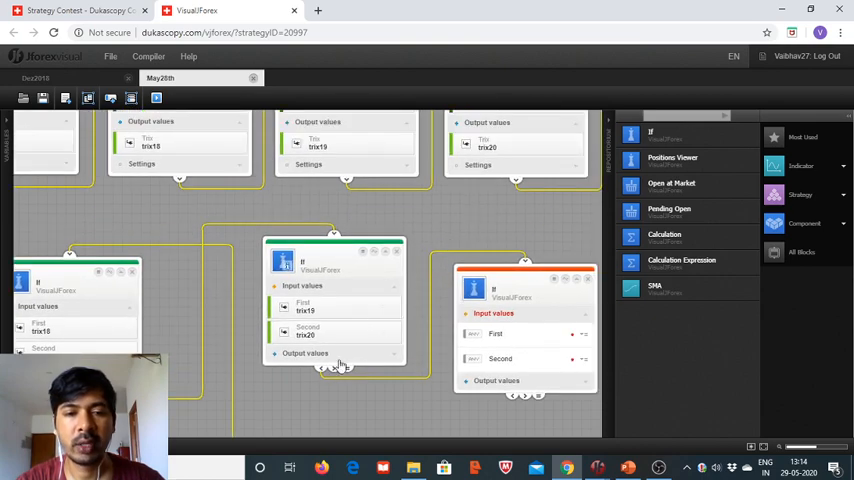
mouse_move(340, 364)
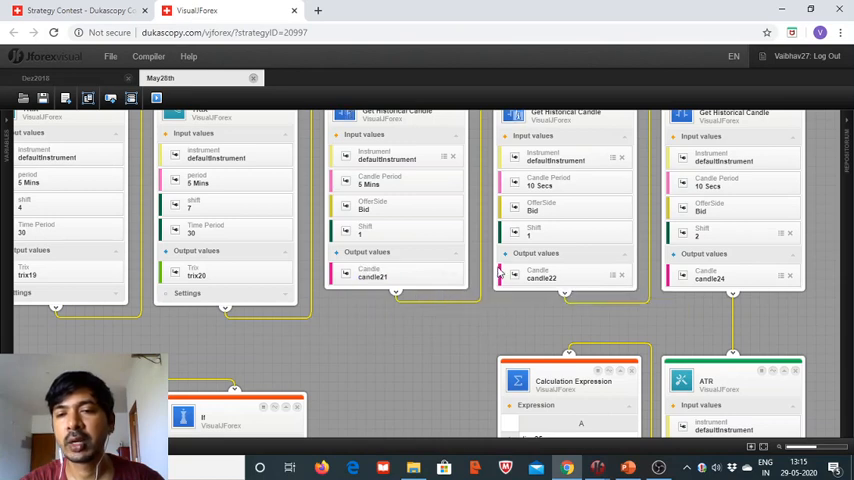
mouse_move(395, 351)
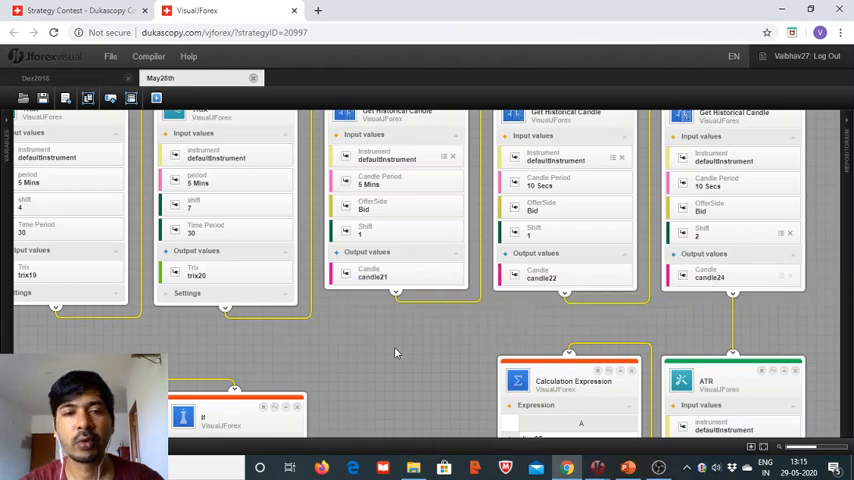
- Scroll and pan the strategy canvas to make room around the candle-close If block
scroll(down, 3)
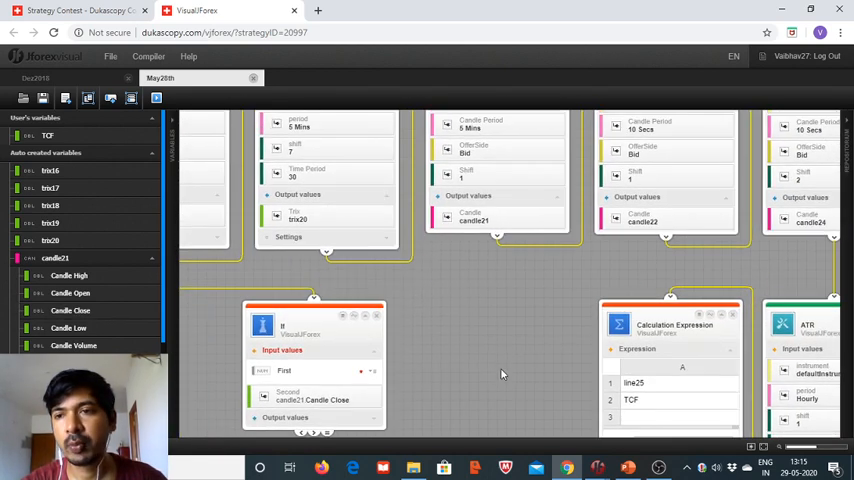
drag(314, 325, 352, 315)
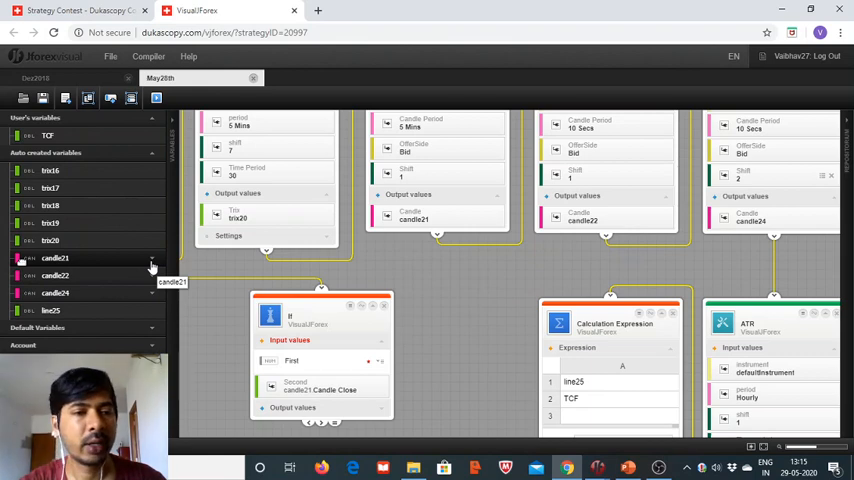
mouse_move(150, 293)
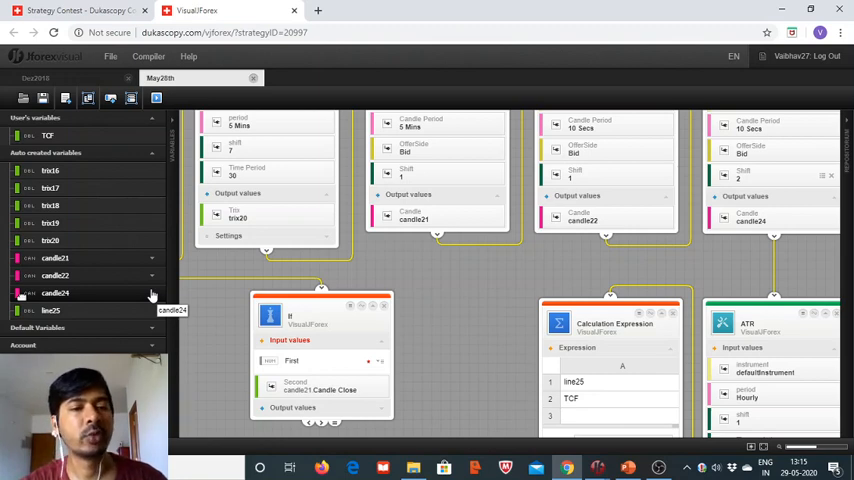
mouse_move(155, 278)
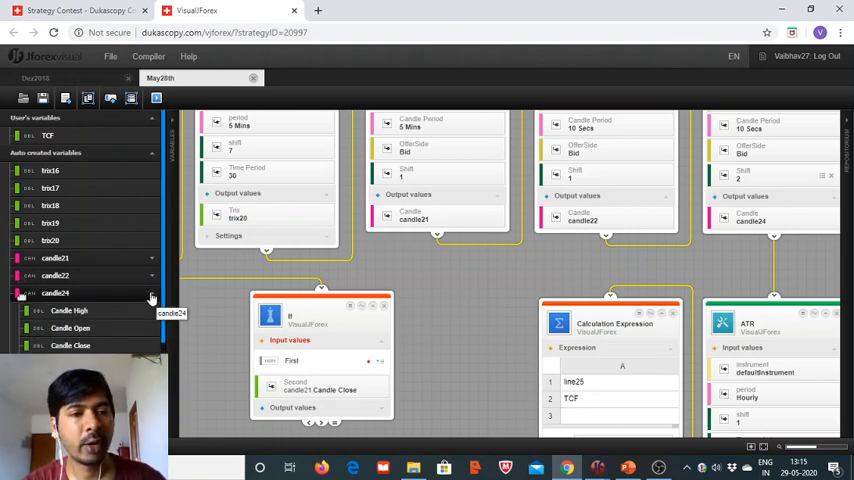
scroll(down, 3)
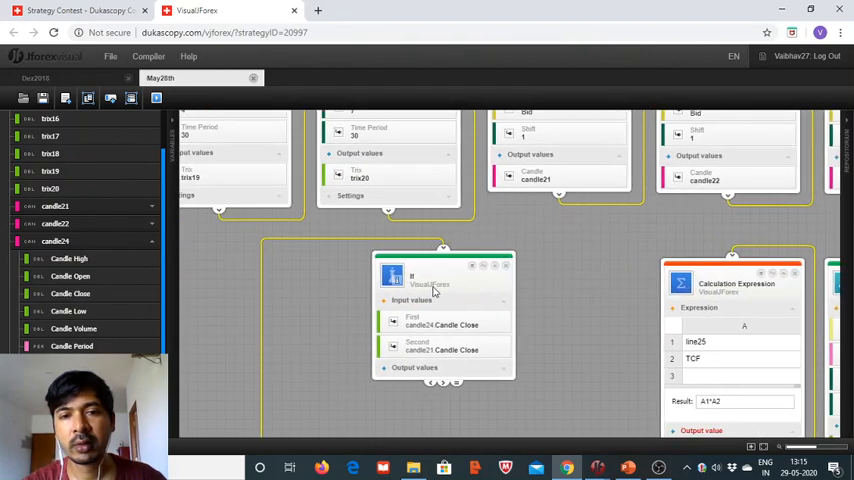
drag(443, 270, 348, 276)
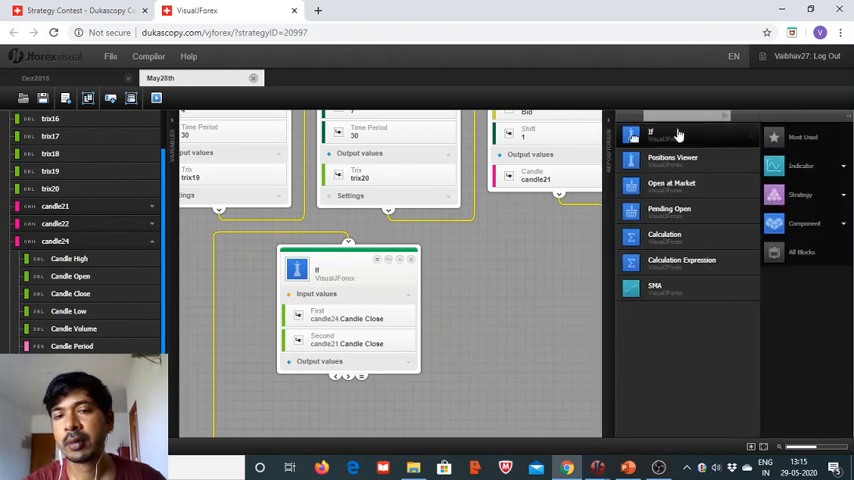
- Place a new If block and expand candle21 and candle22 to show their outputs
drag(651, 131, 510, 290)
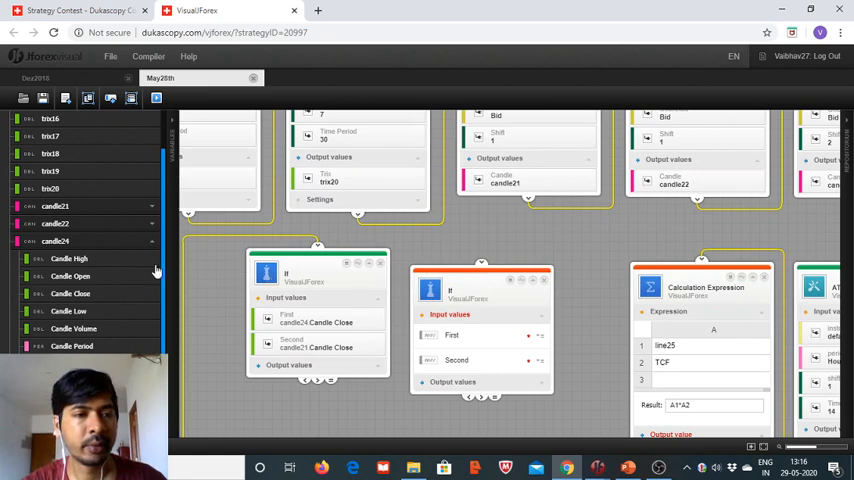
mouse_move(154, 245)
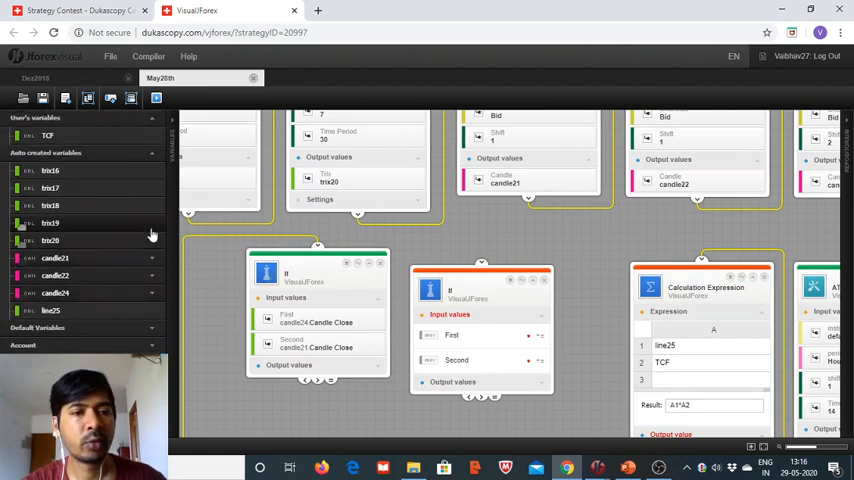
click(55, 258)
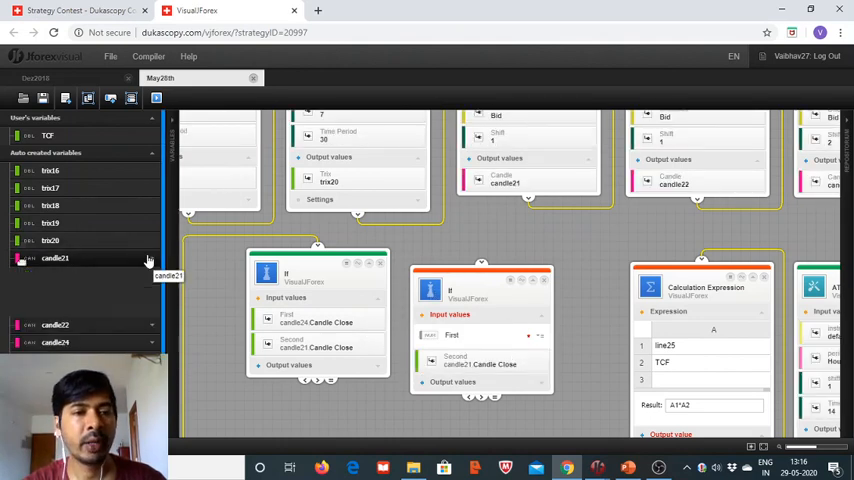
click(55, 275)
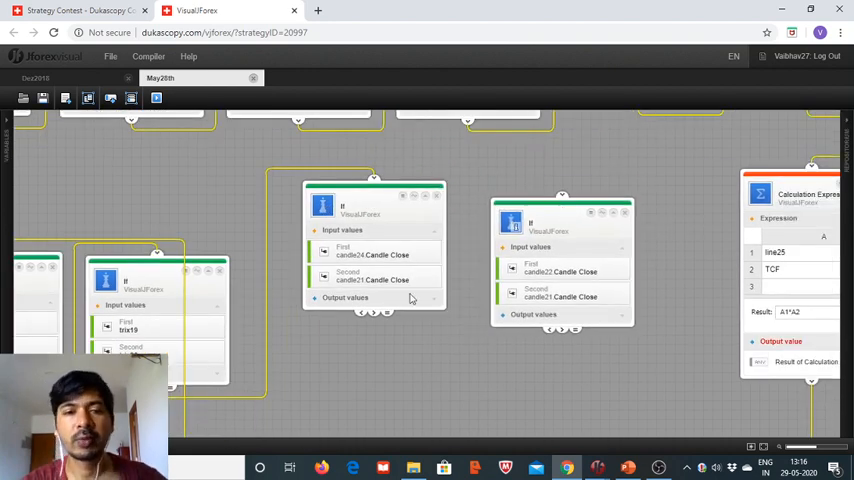
mouse_move(363, 313)
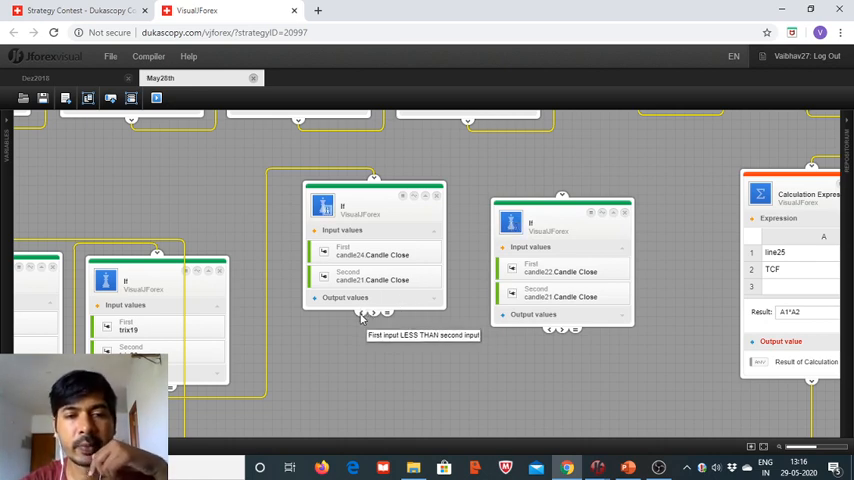
- Link the candle24 If block's less-than output to the second If block's input
drag(362, 312, 560, 195)
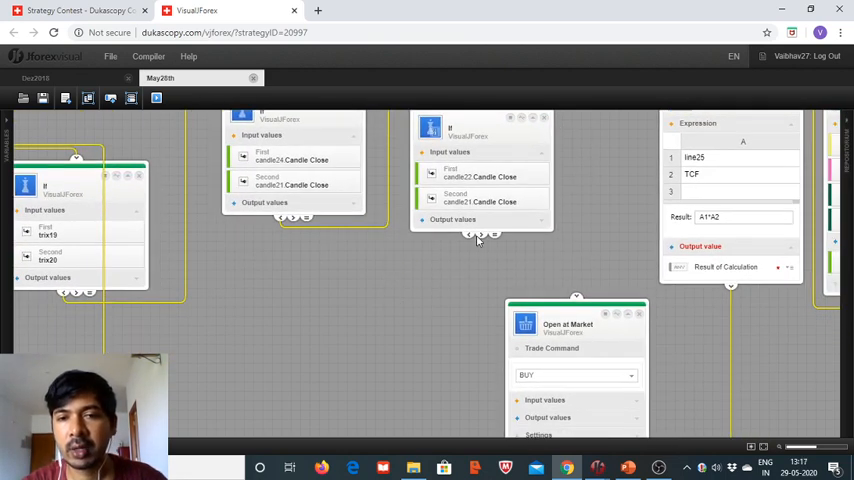
mouse_move(483, 235)
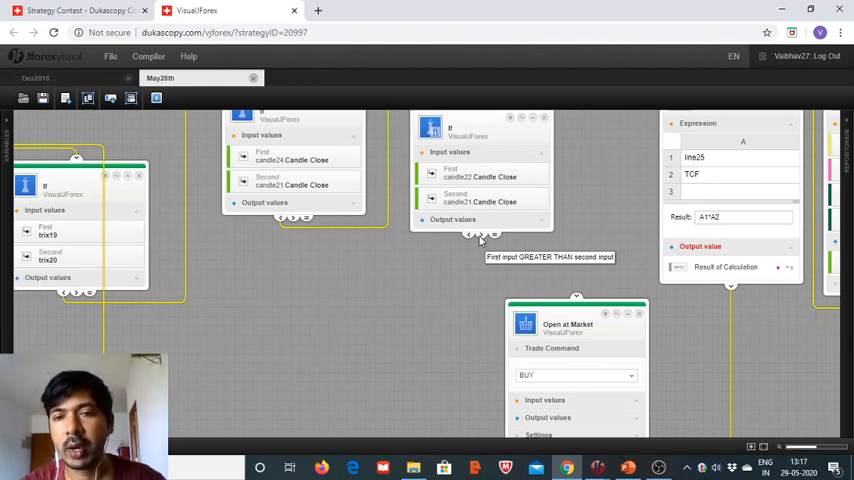
drag(493, 233, 576, 300)
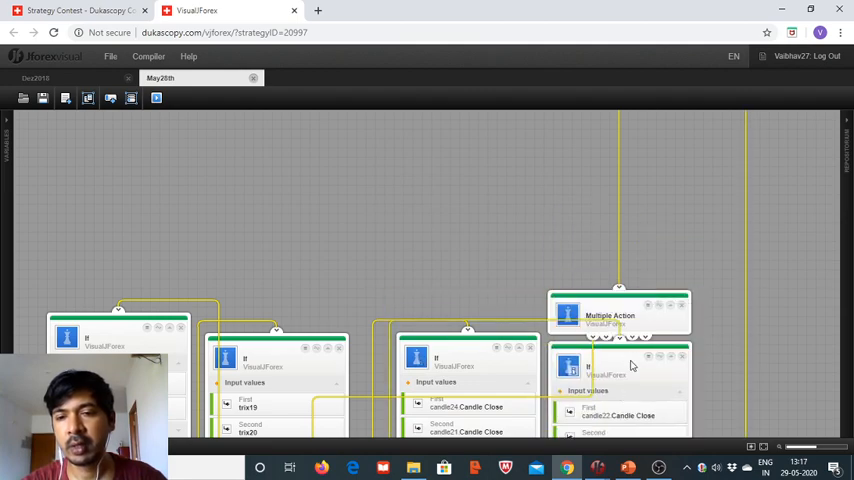
scroll(down, 3)
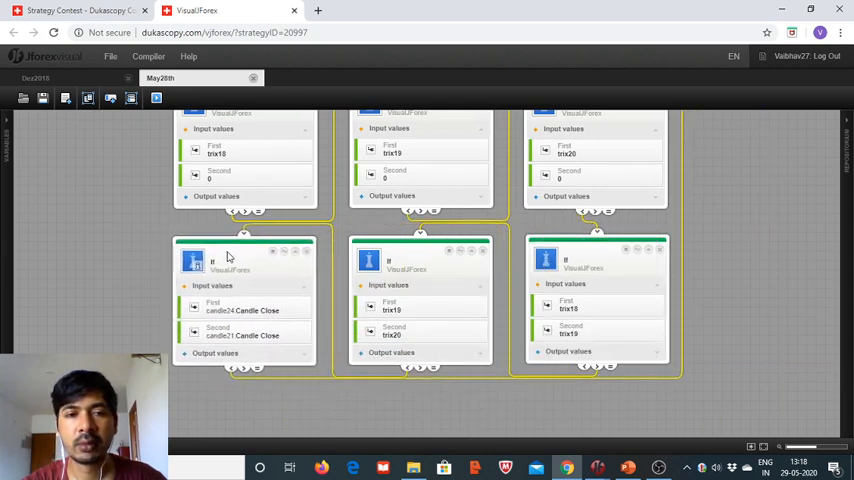
mouse_move(724, 262)
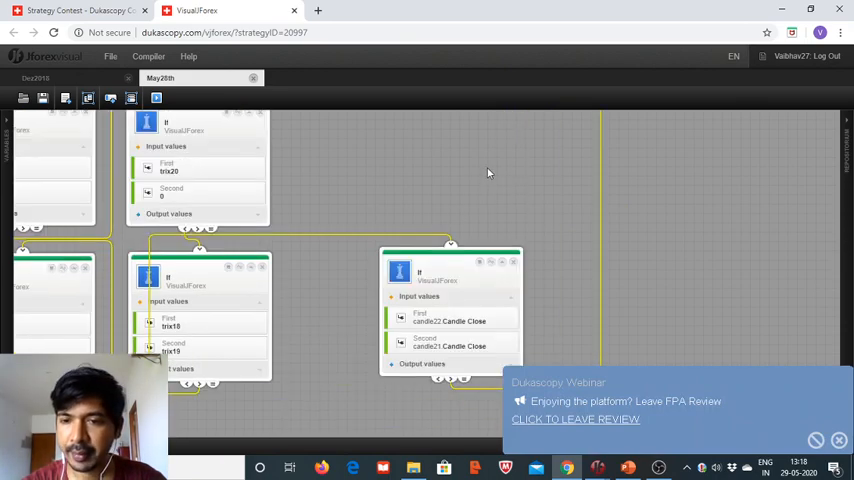
- Dismiss the review popup and move the Open at Market block up beside the calculation
click(836, 440)
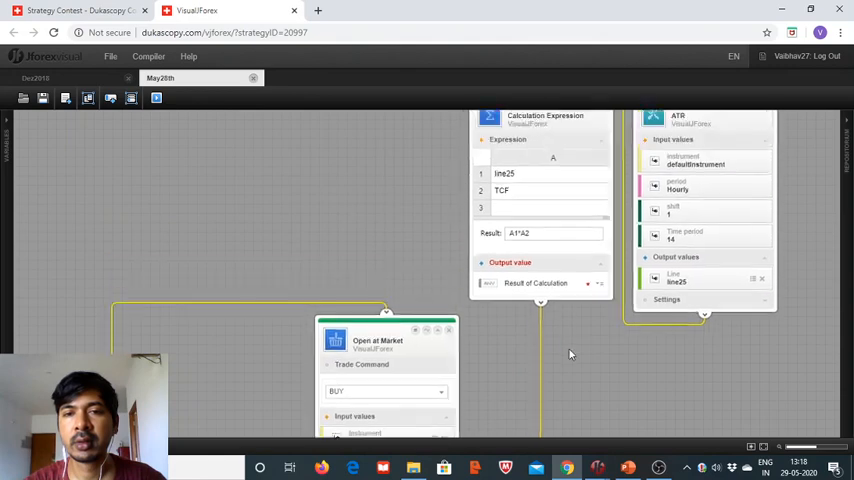
drag(385, 340, 302, 240)
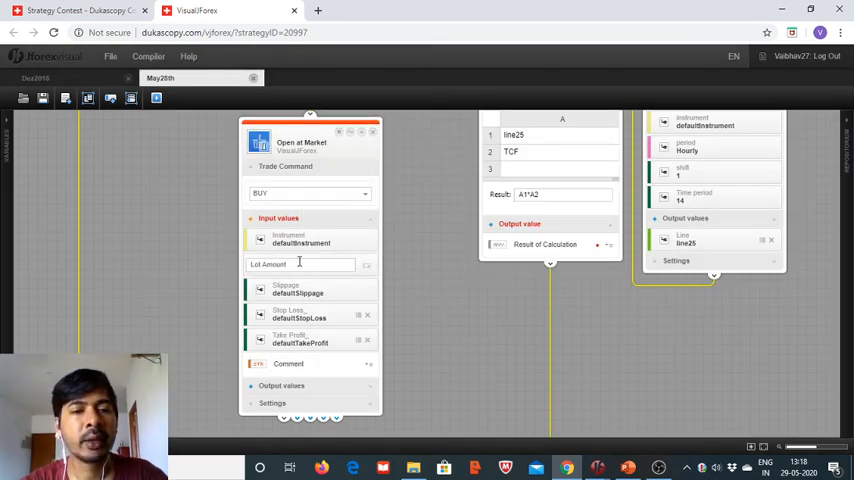
- Enter lot amount 0.1 and slippage 2, removing the default stop loss and take profit
click(300, 264)
text(0.1)
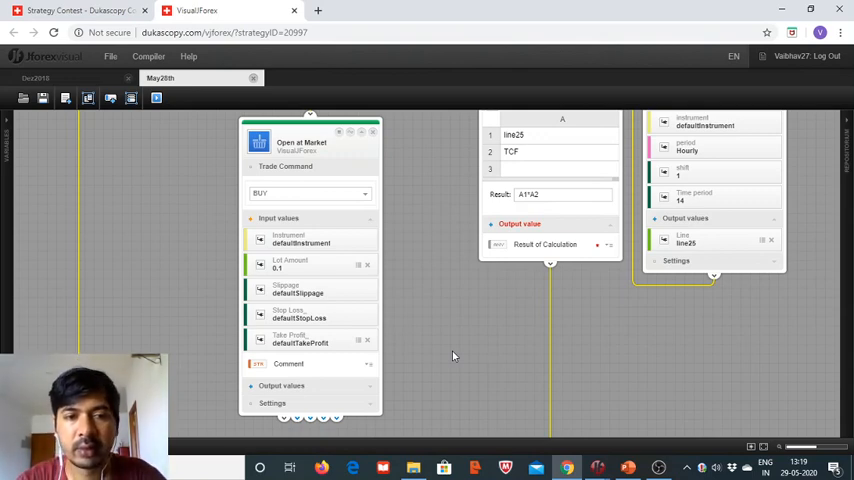
mouse_move(368, 294)
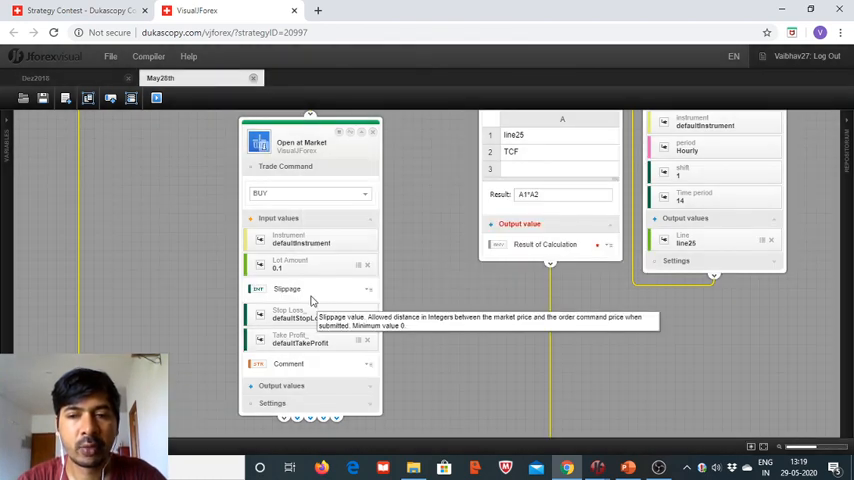
text(2)
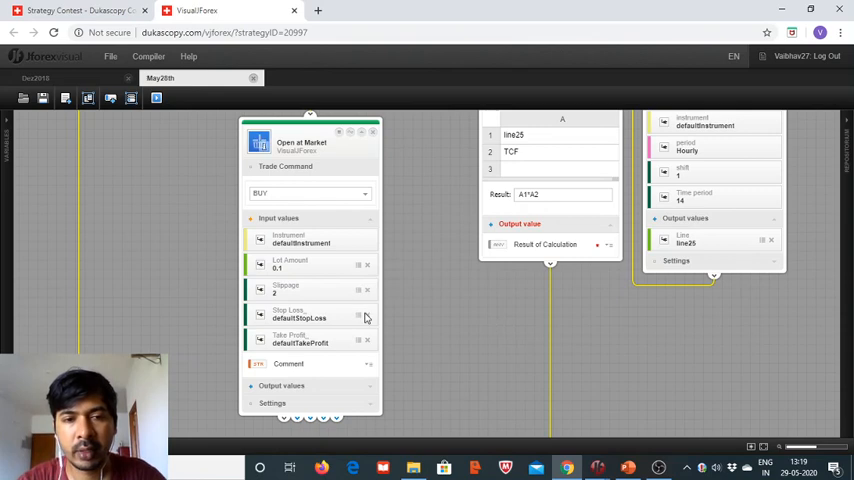
click(366, 316)
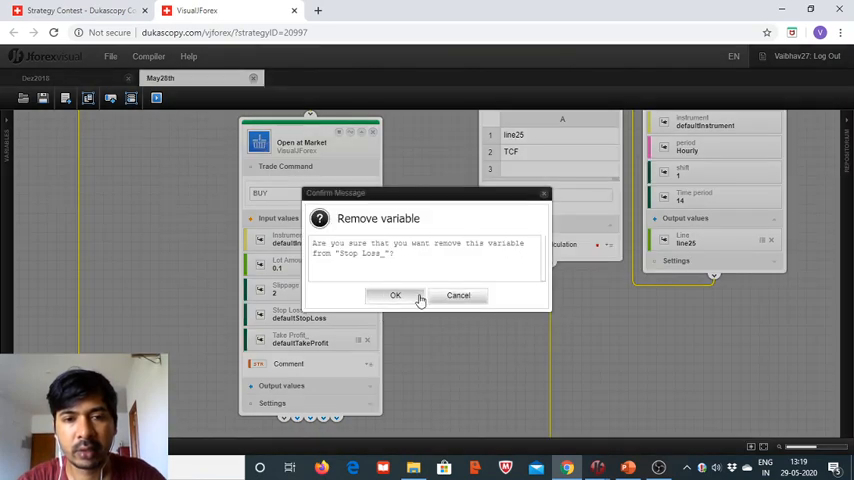
click(395, 295)
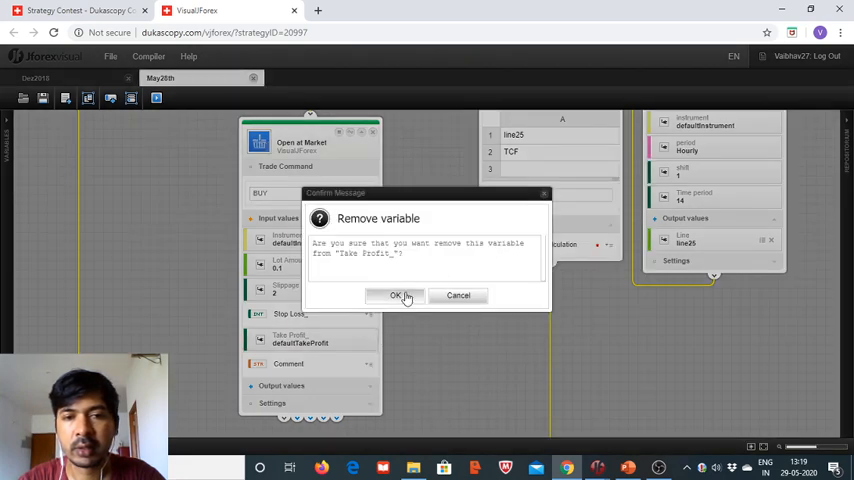
click(397, 295)
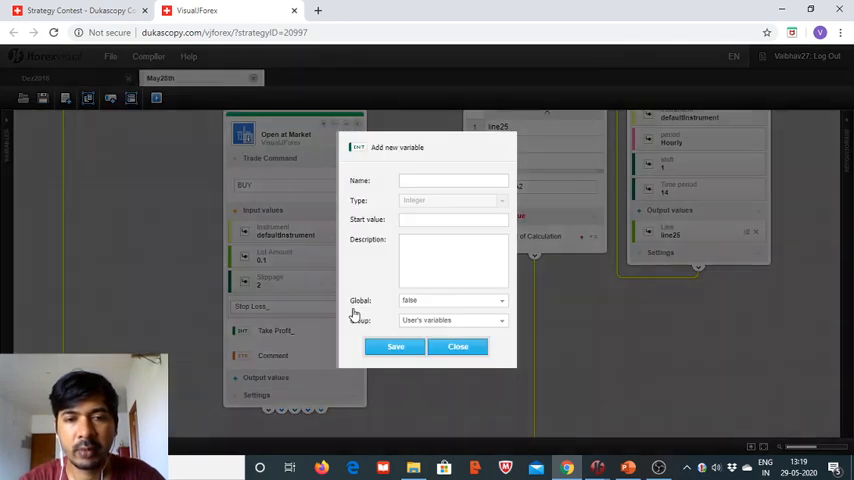
- Name the new variable STP and save it
click(446, 180)
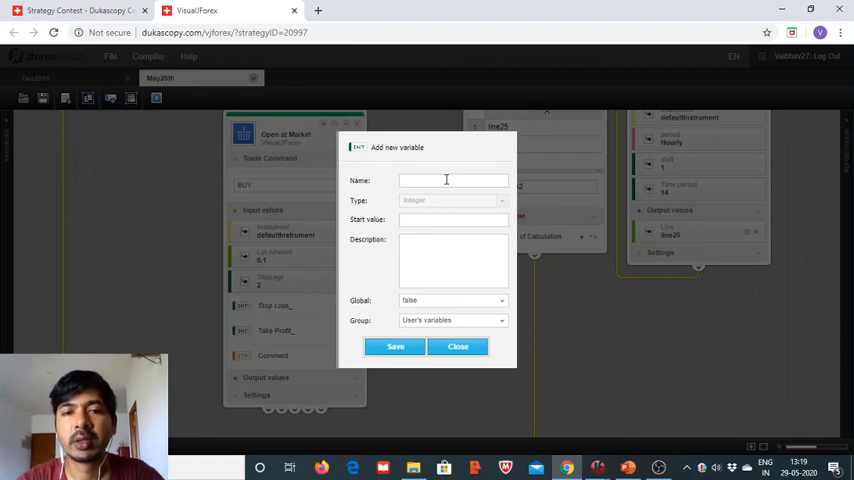
text(S)
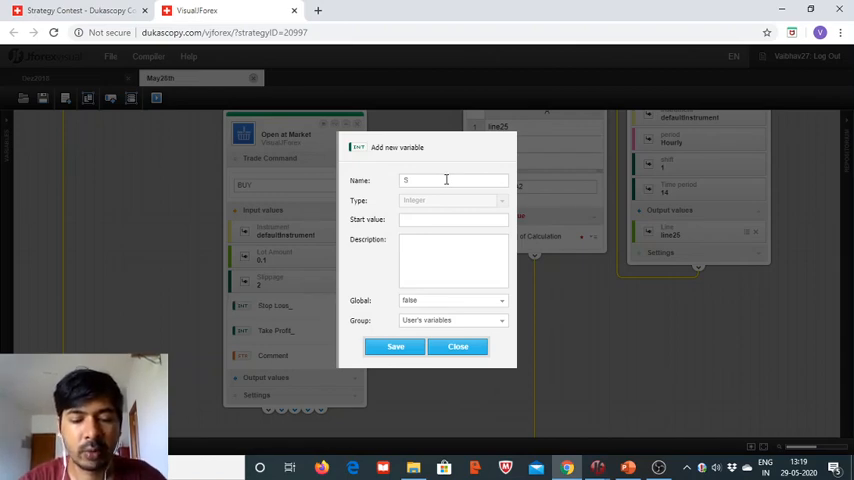
text(TP)
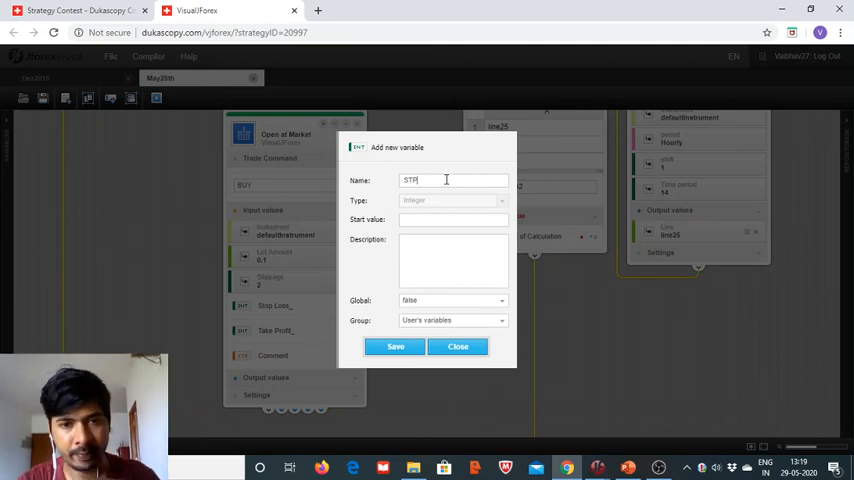
click(395, 346)
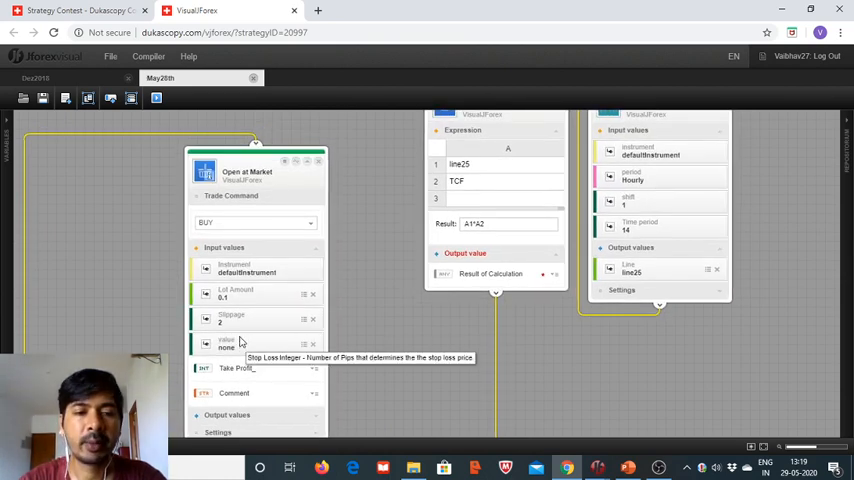
mouse_move(252, 353)
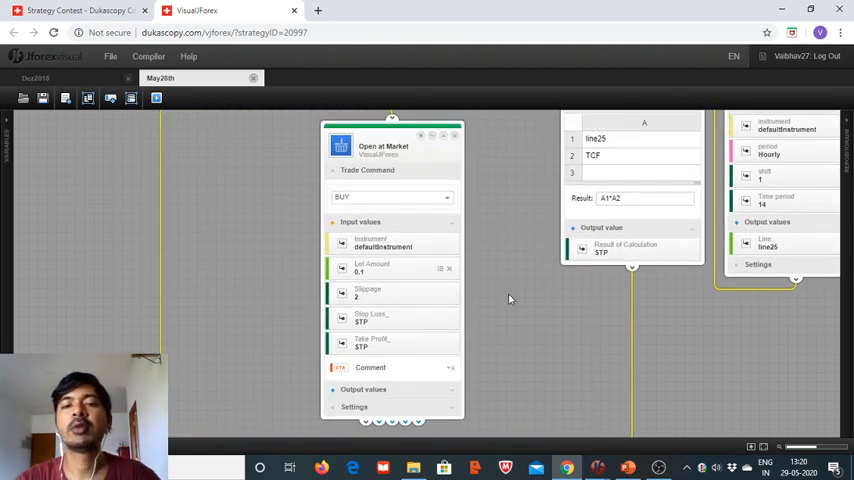
mouse_move(443, 264)
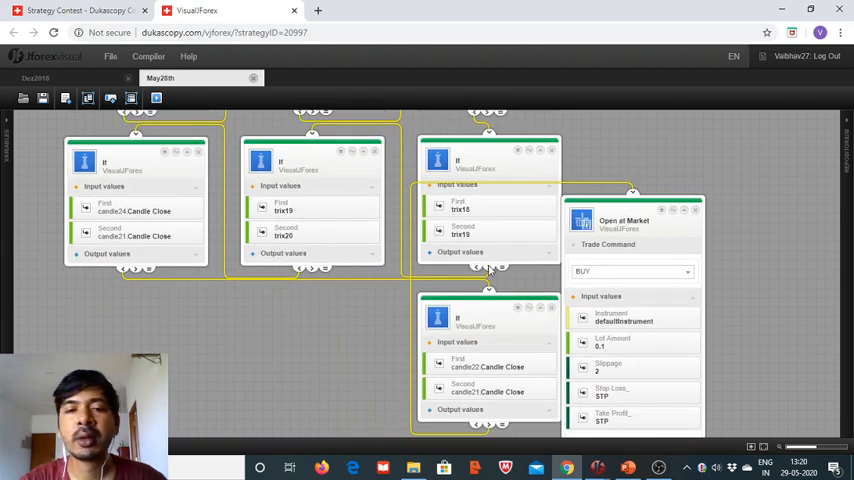
- Drag Open at Market beside the candle22-versus-candle21 If block and scroll to check connections
drag(630, 220, 305, 317)
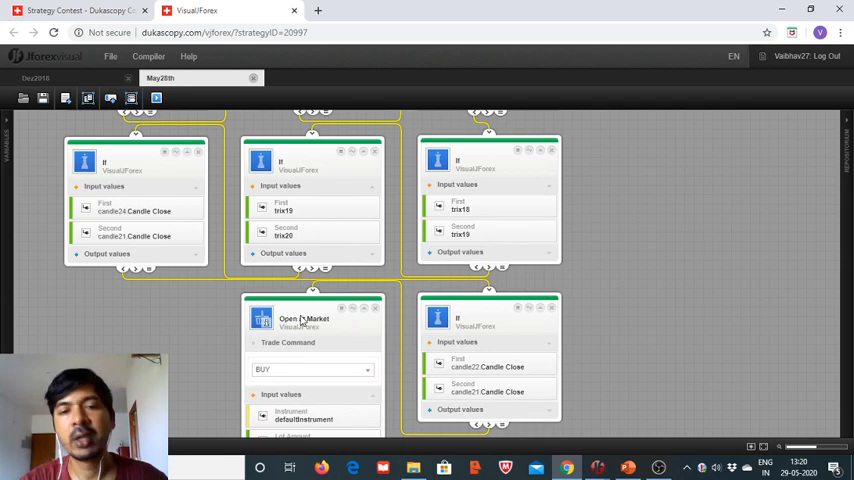
scroll(down, 3)
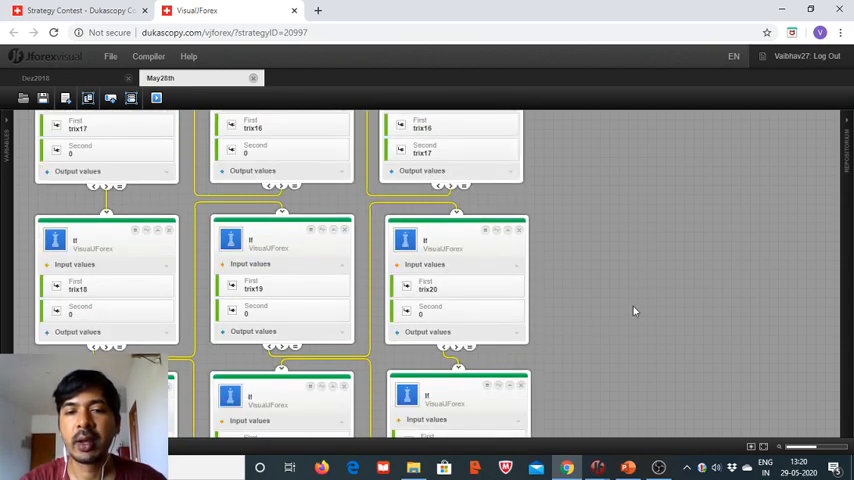
scroll(down, 3)
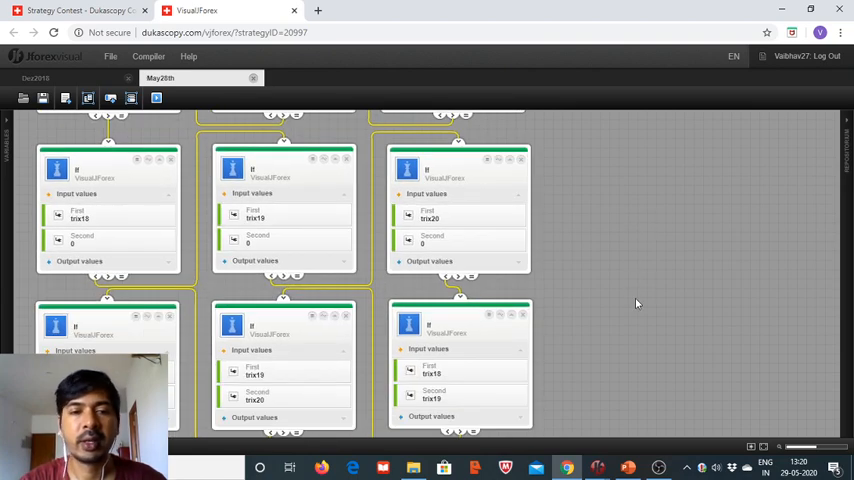
scroll(down, 3)
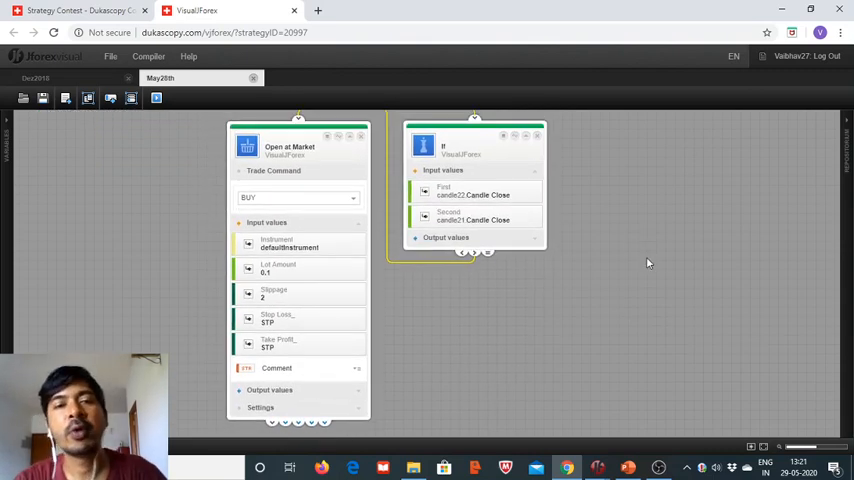
mouse_move(671, 177)
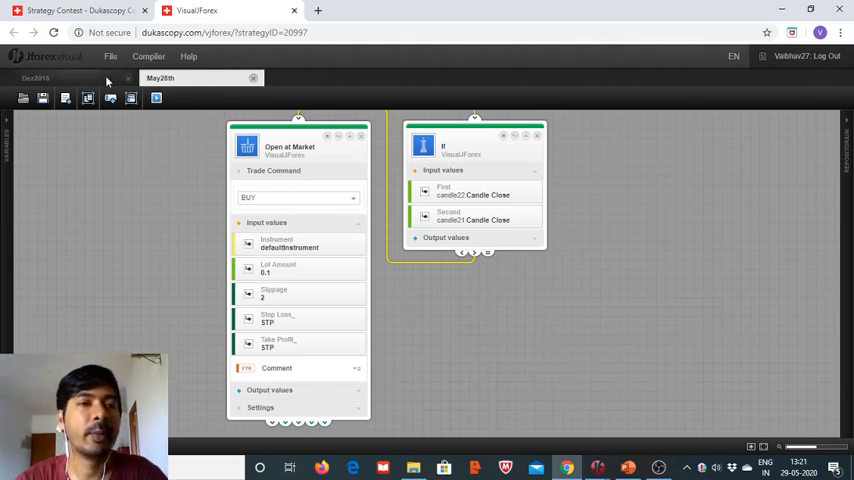
- Close the Dez2018 draft and bring up the strategy's File options
click(123, 78)
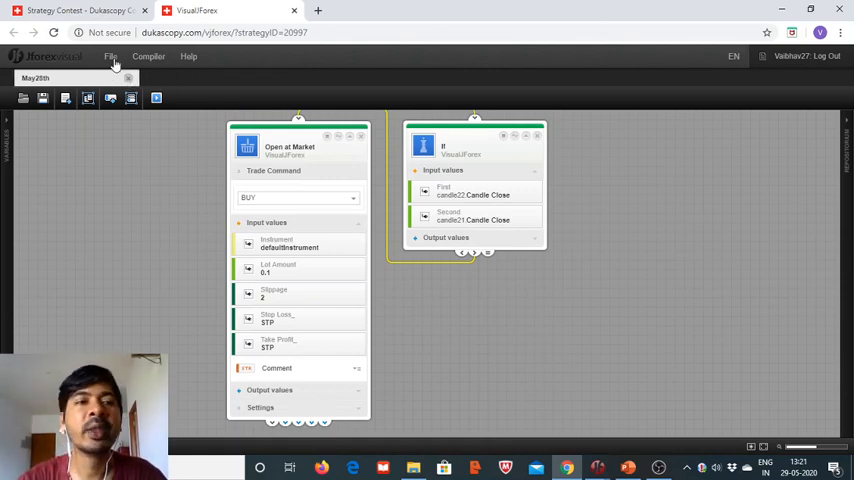
click(112, 57)
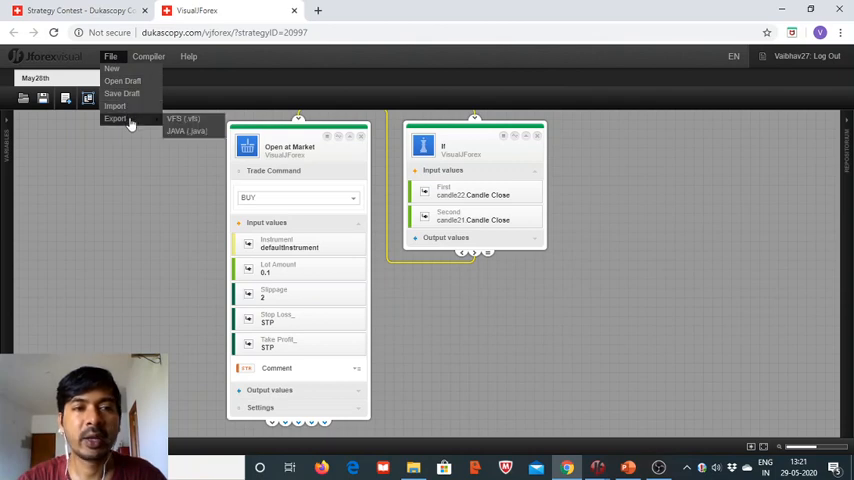
mouse_move(185, 131)
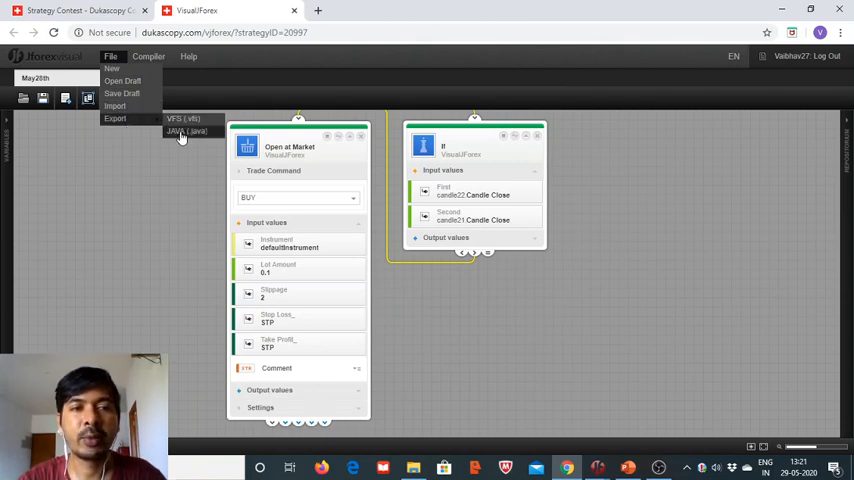
mouse_move(130, 103)
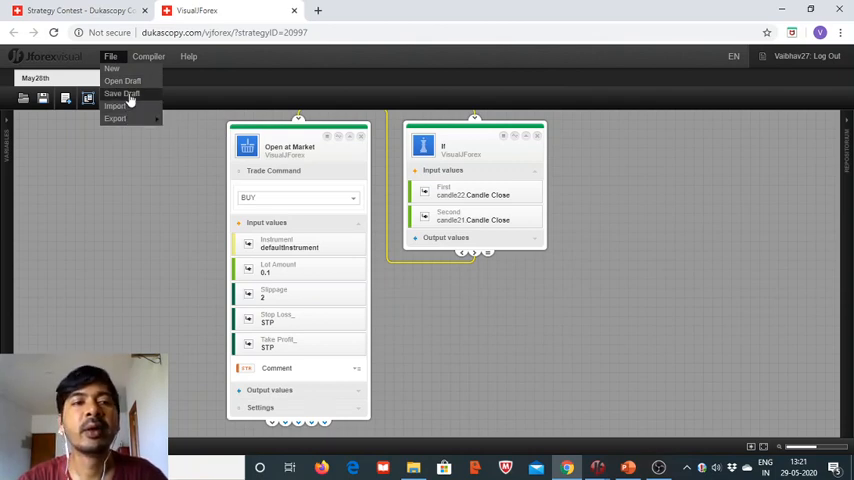